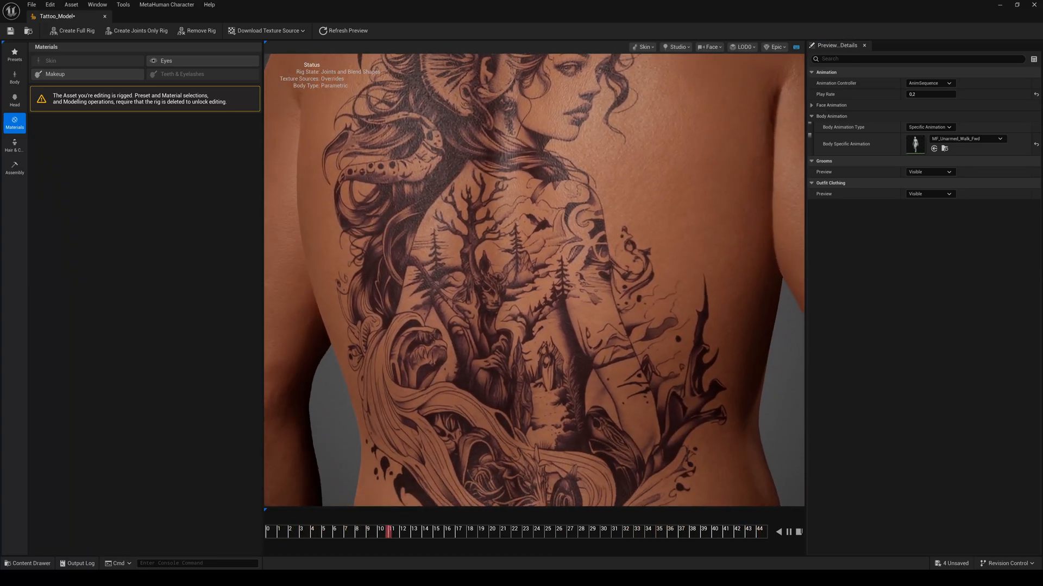
- Create the MetaHuman Character asset Tattoo_Model in the Tattoos folder and open it
left_click(522, 530)
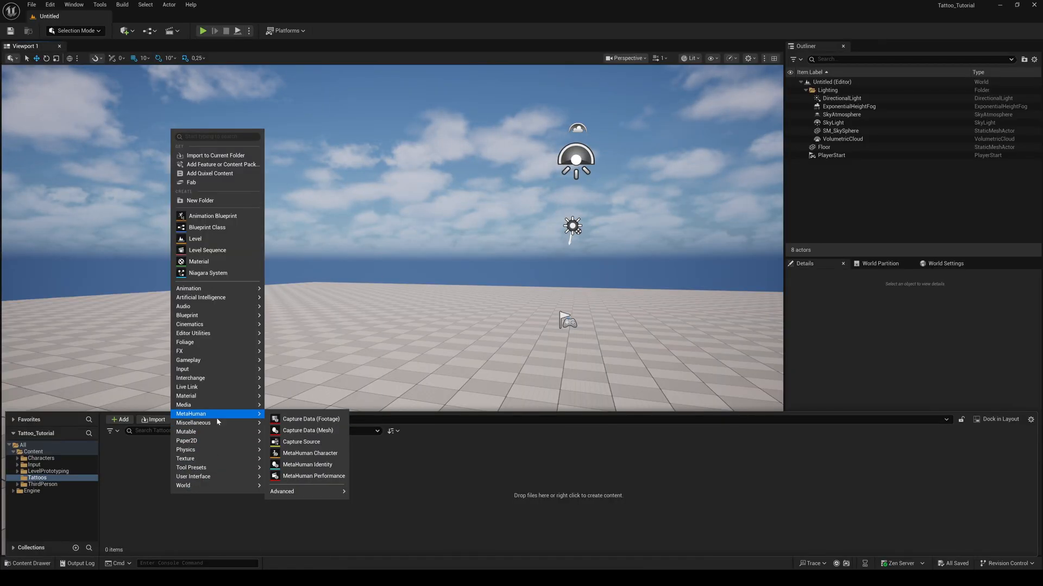
left_click(308, 453)
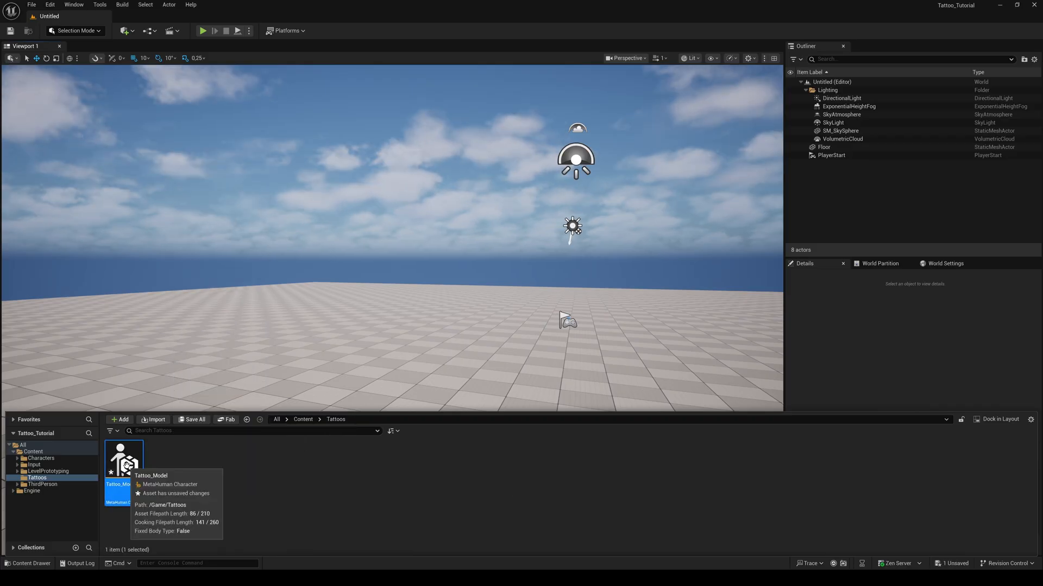
double_click(124, 457)
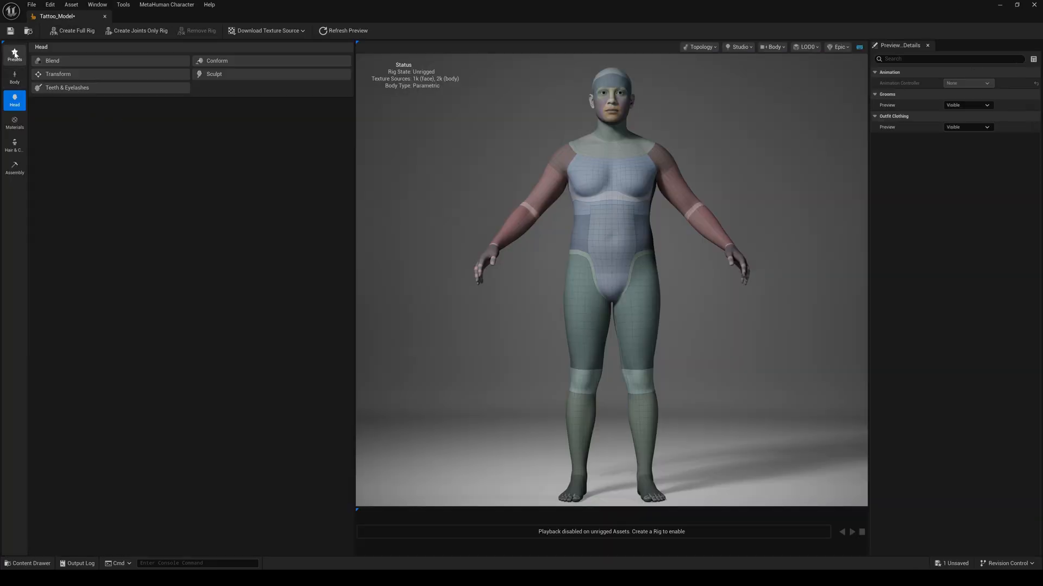
- Apply the Orlando preset and remove the default T-shirt and shorts outfit
left_click(14, 56)
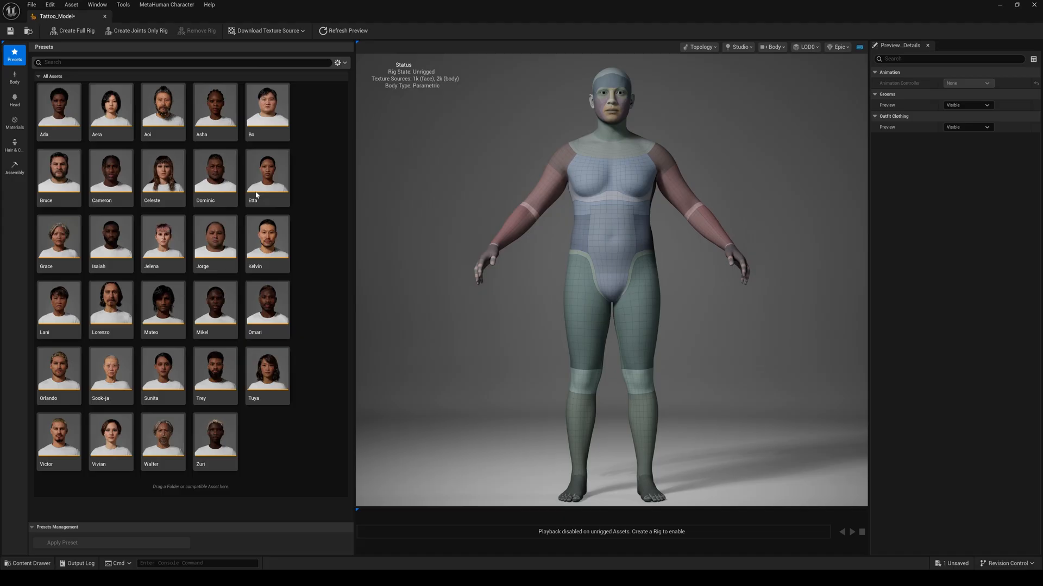
left_click(59, 369)
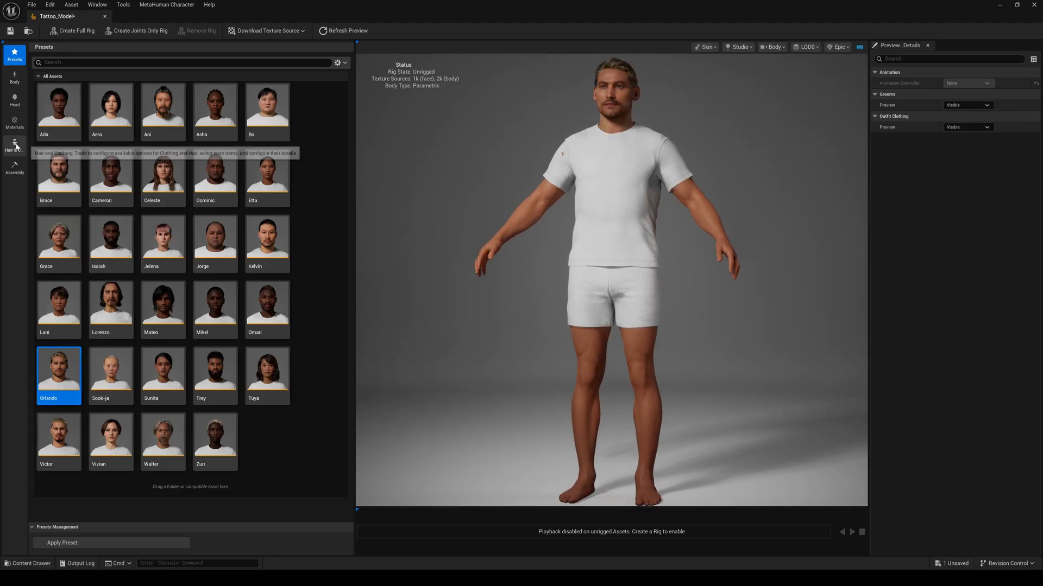
left_click(15, 145)
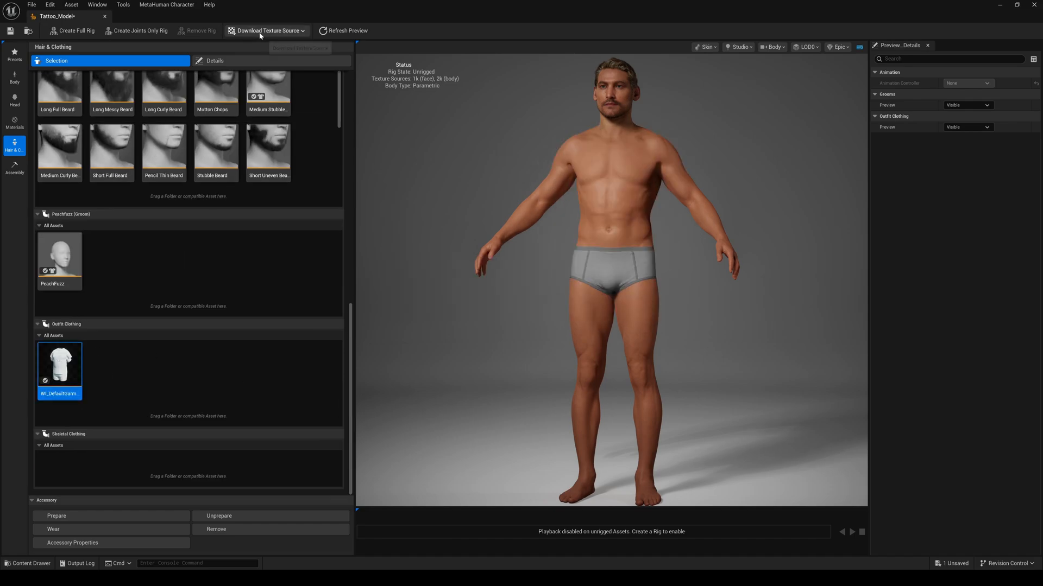
- Download the 4k resolution source textures and create a full rig for Tattoo_Model
left_click(266, 30)
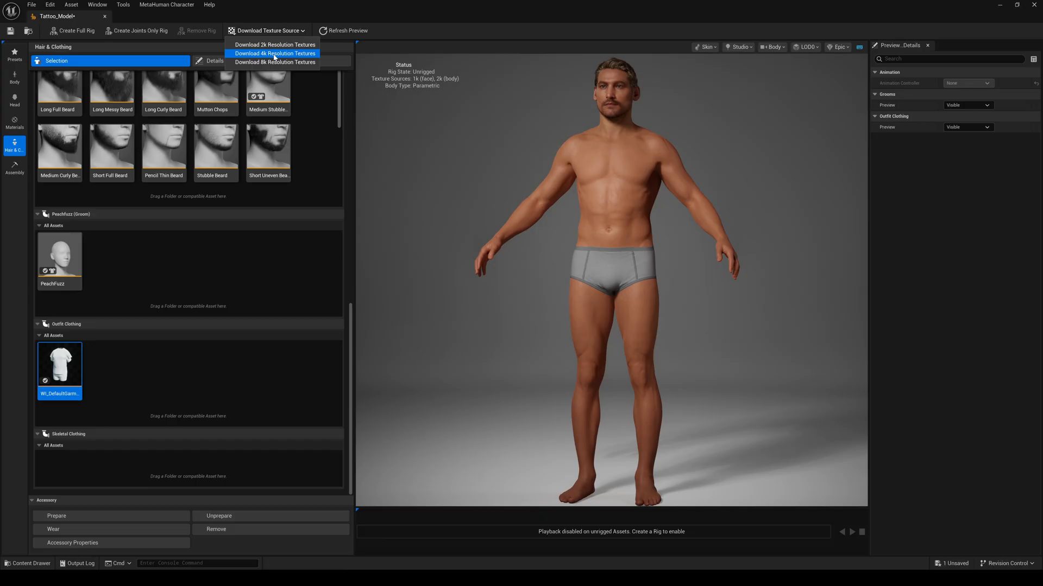
left_click(275, 53)
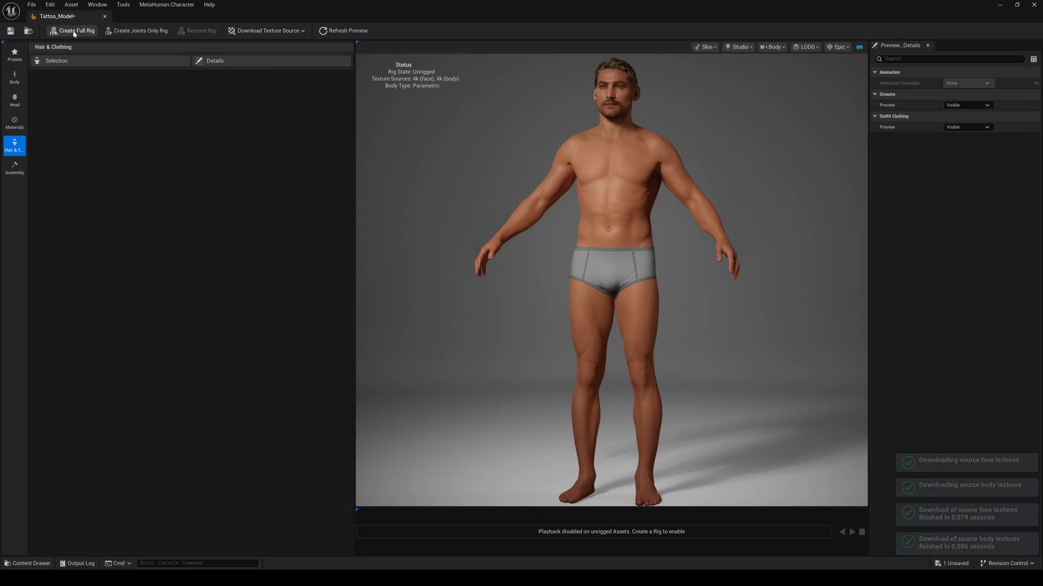
left_click(76, 30)
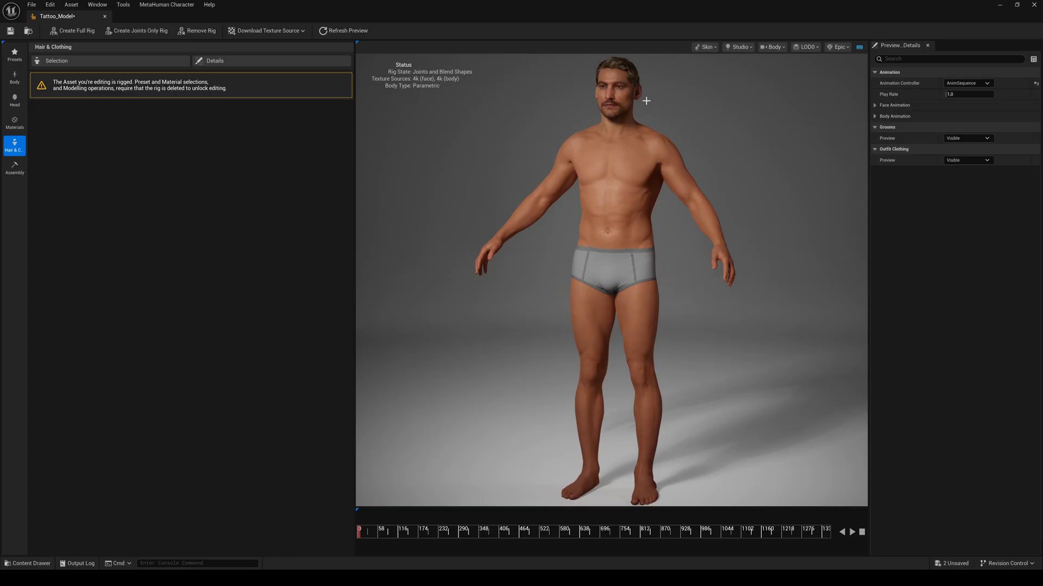
mouse_move(136, 220)
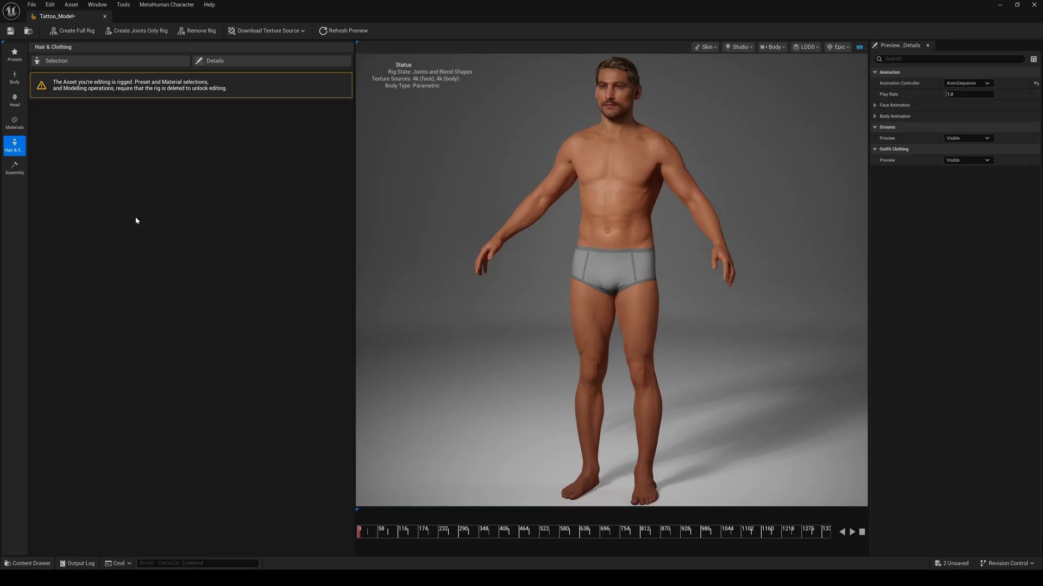
- Assemble Tattoo_Model and select the body skeletal mesh in MetaHumans/Tattoo_Model/Body
left_click(14, 168)
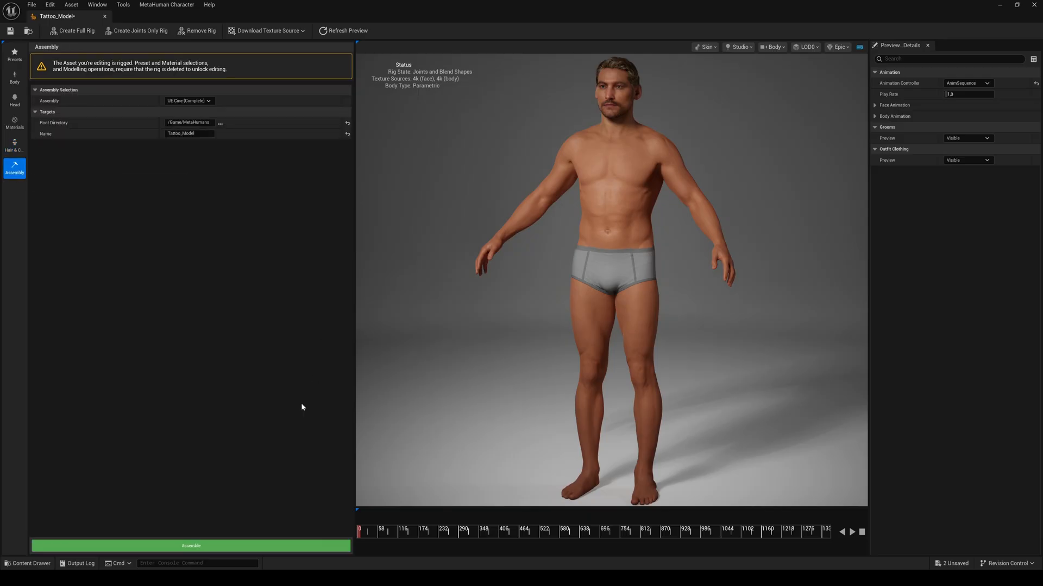
left_click(190, 546)
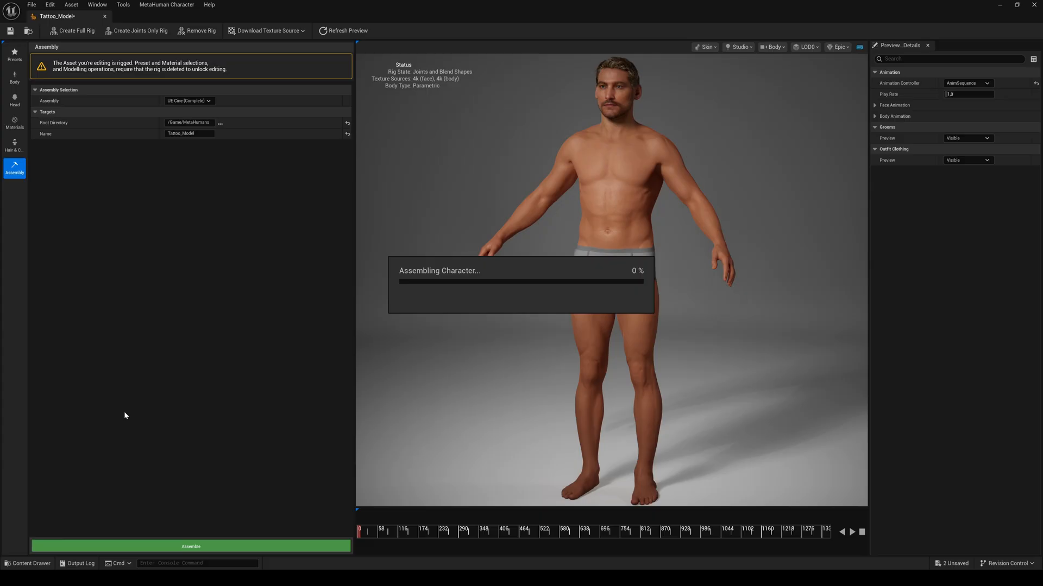
left_click(27, 563)
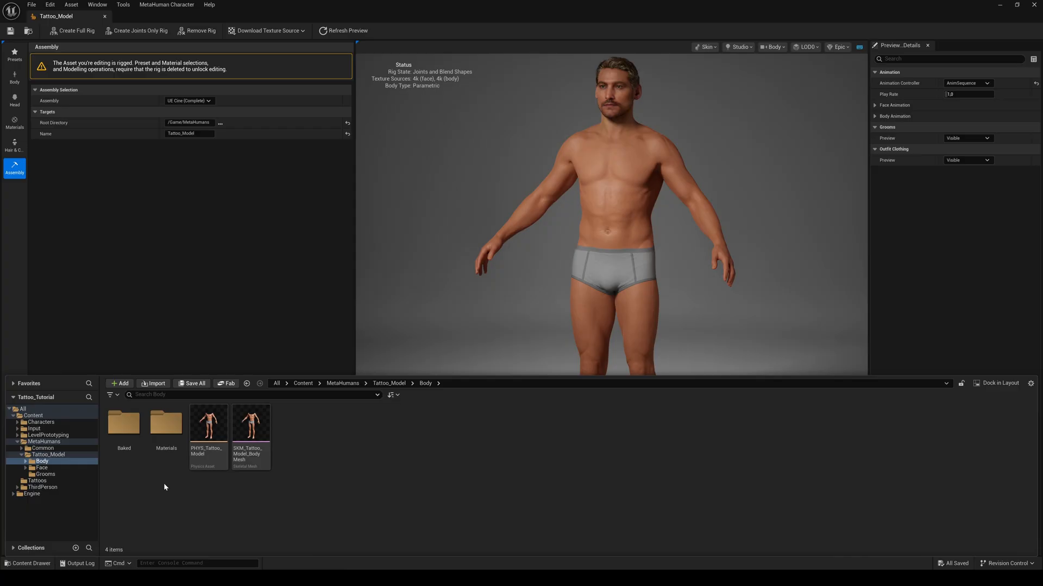
left_click(251, 423)
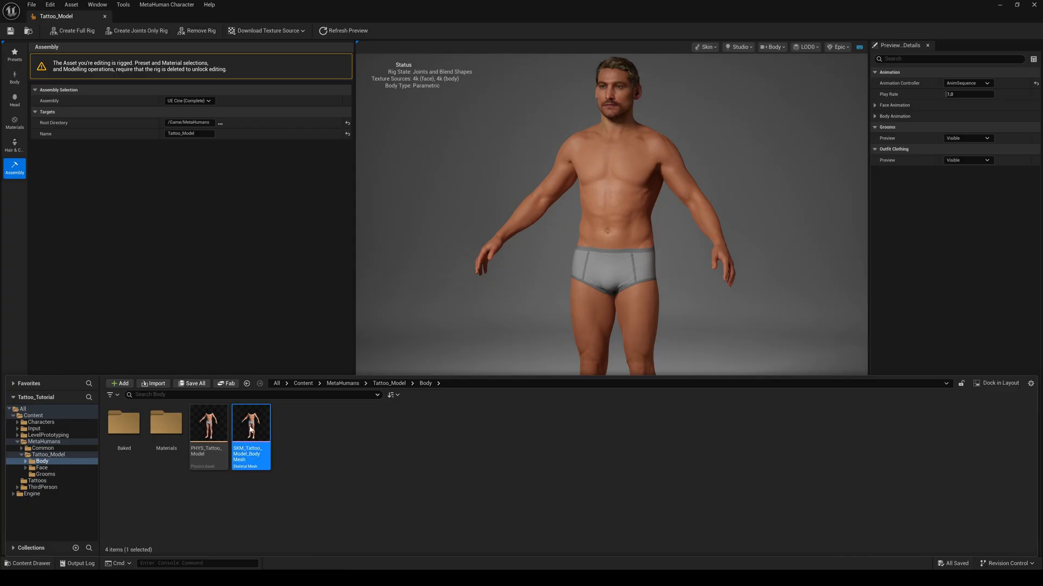
- Make a static mesh from SKM_Tattoo_Model_BodyMesh, saved in MetaHumans/Tattoo_Model/Body
double_click(251, 422)
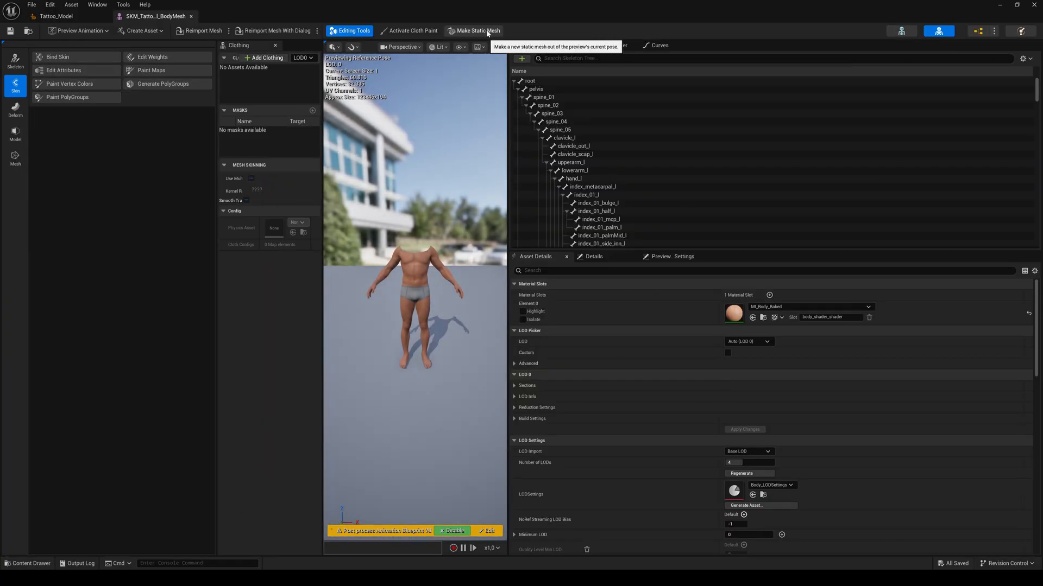
left_click(477, 30)
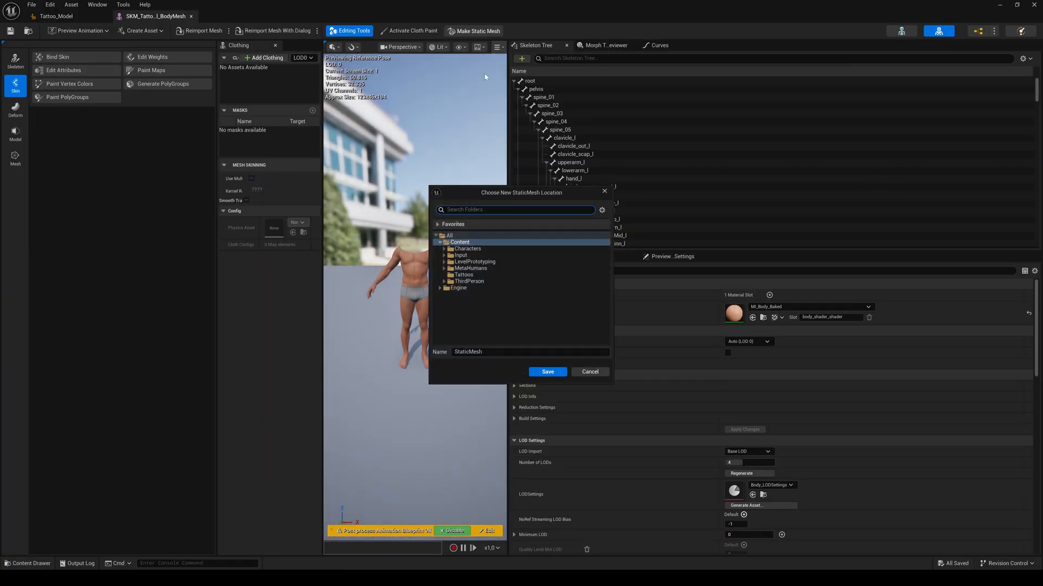
mouse_move(463, 275)
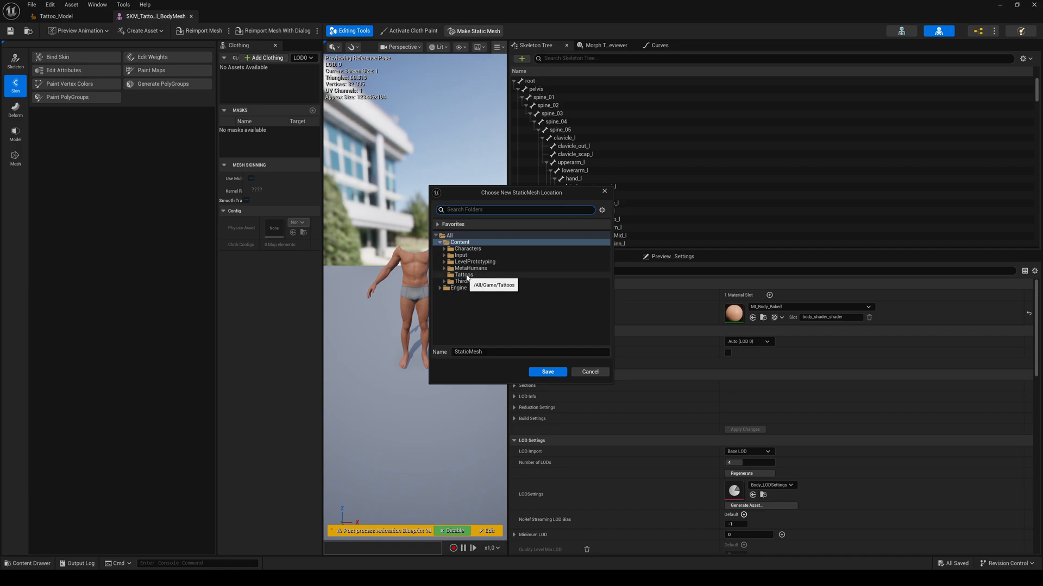
left_click(471, 268)
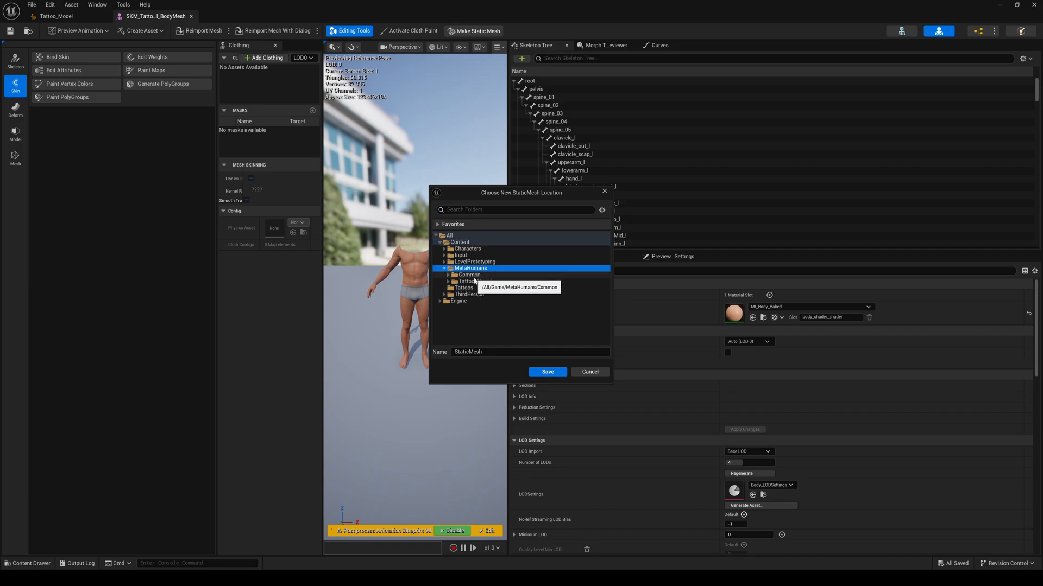
left_click(453, 281)
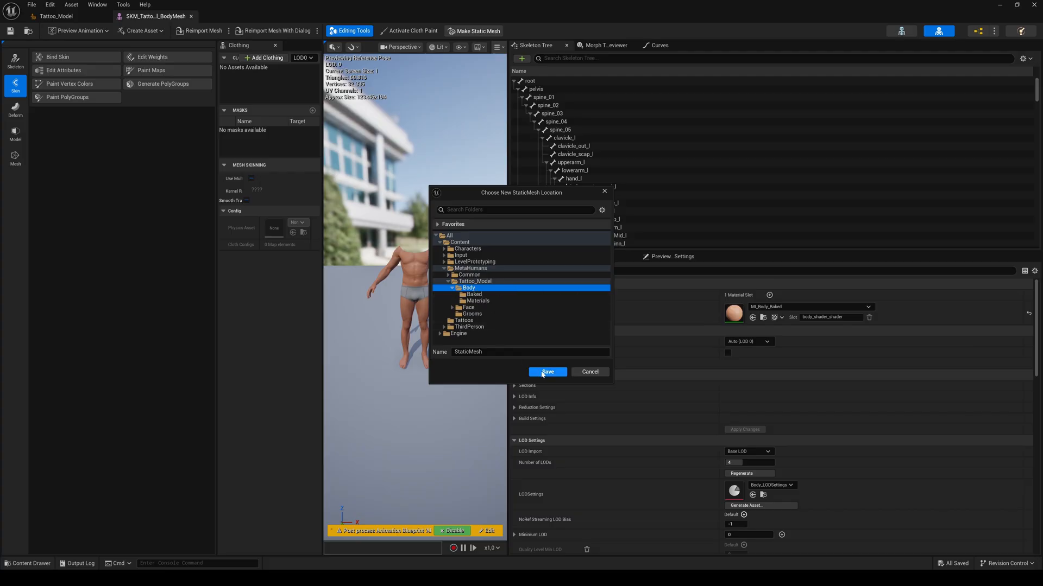
left_click(546, 372)
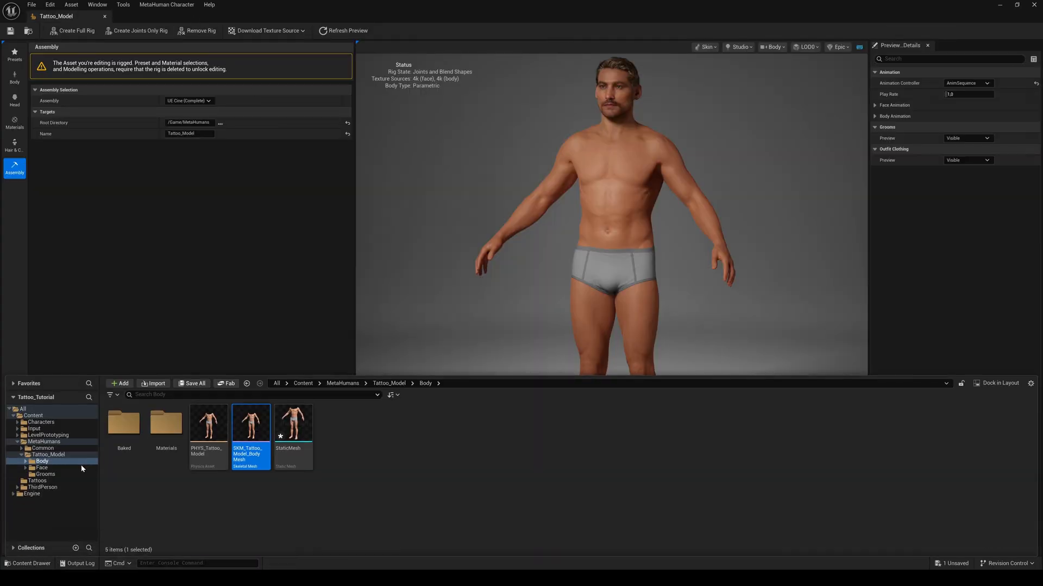
- Export StaticMesh as Tattoo_Model.FBX into desktop Tattoo_Tutorial, with vertex colours disabled
right_click(292, 426)
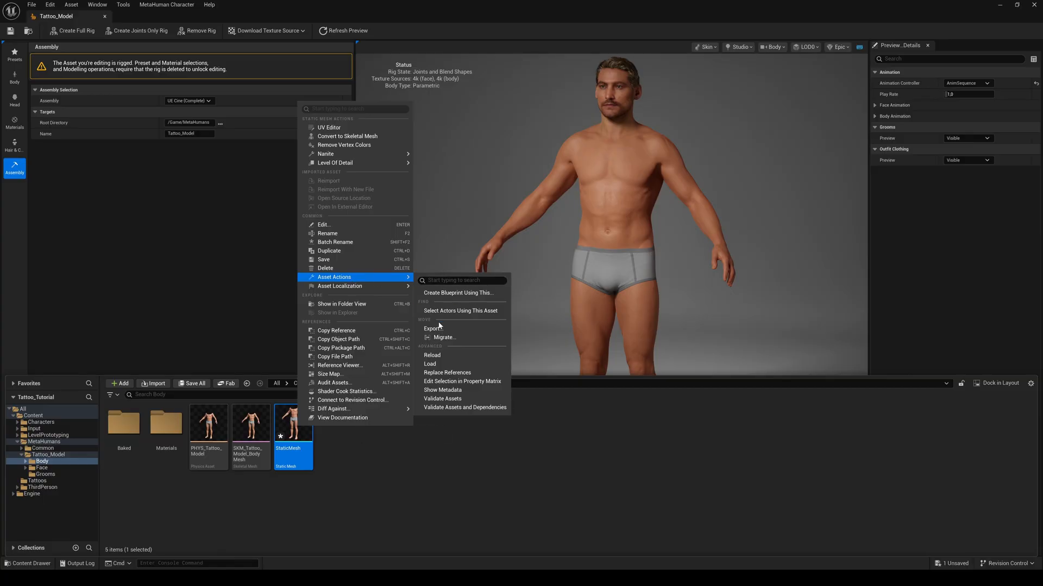
left_click(433, 327)
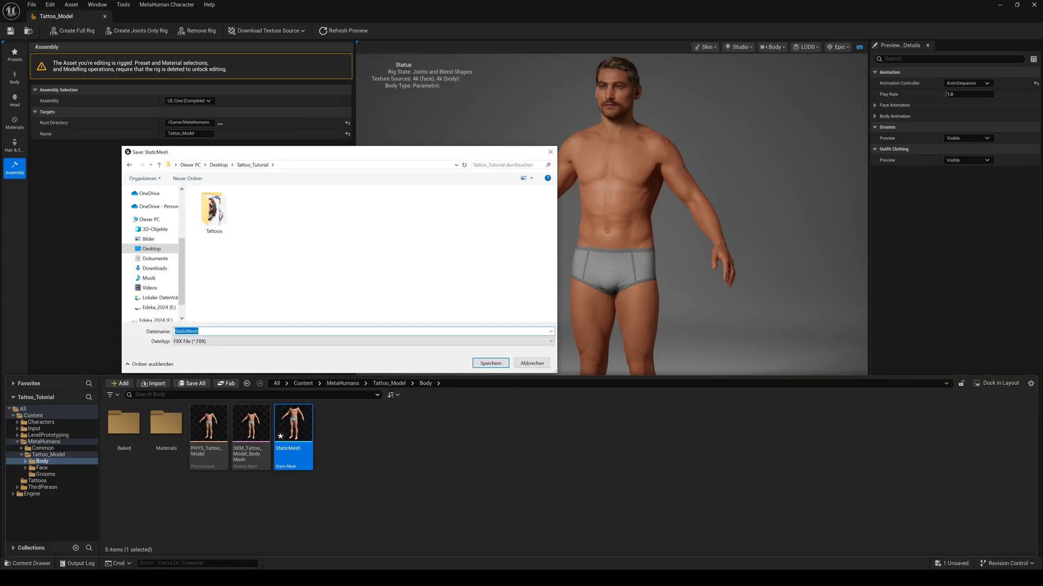
type("Tattoo_Model")
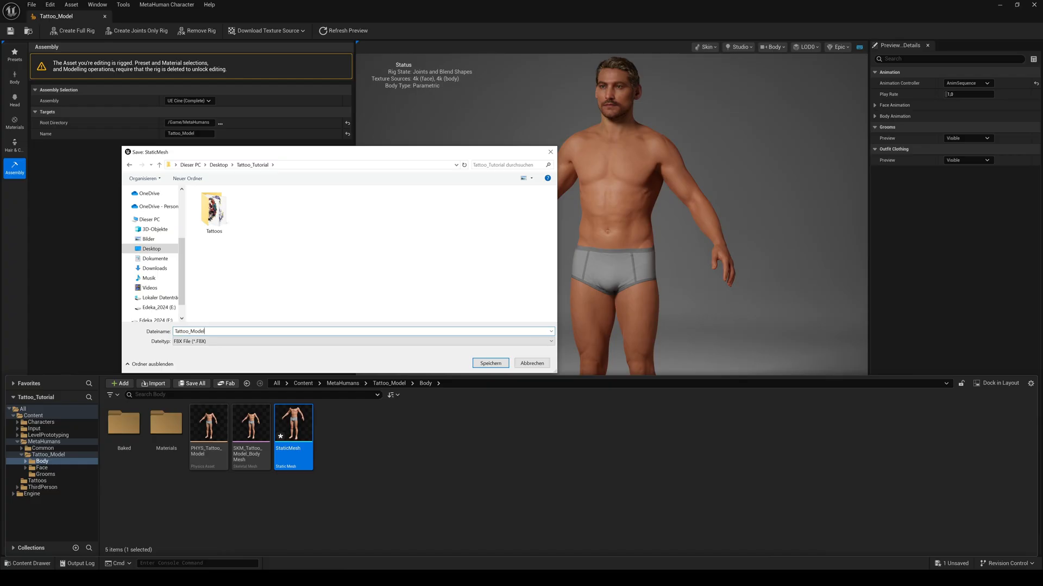
left_click(490, 363)
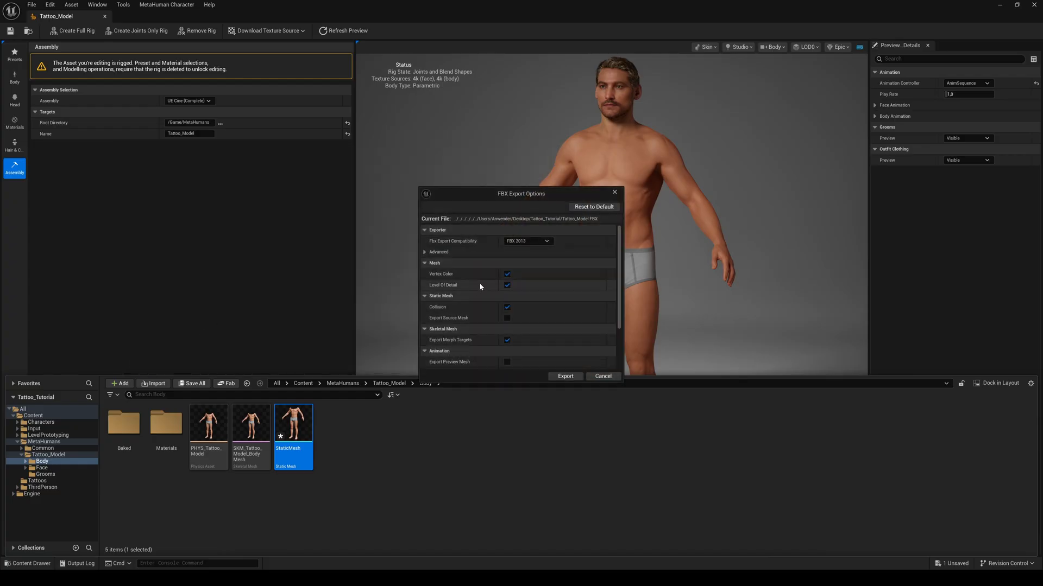
left_click(507, 285)
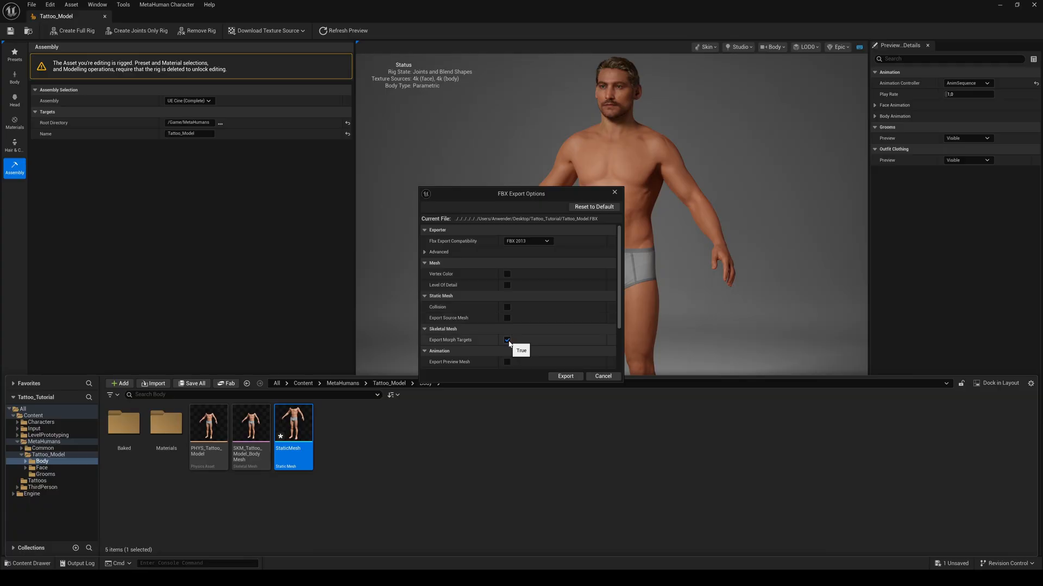
scroll("down", 3)
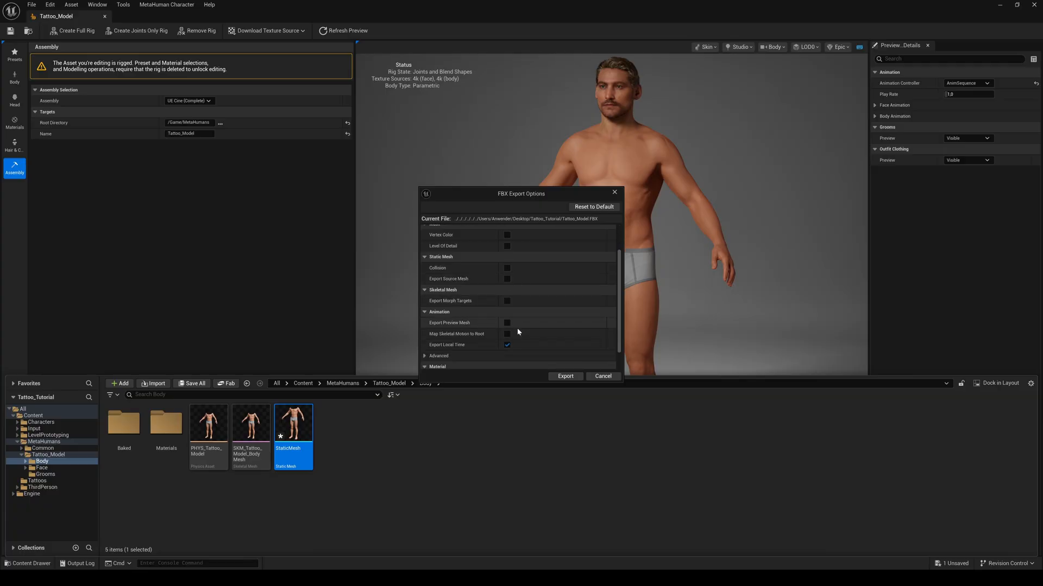
scroll("down", 3)
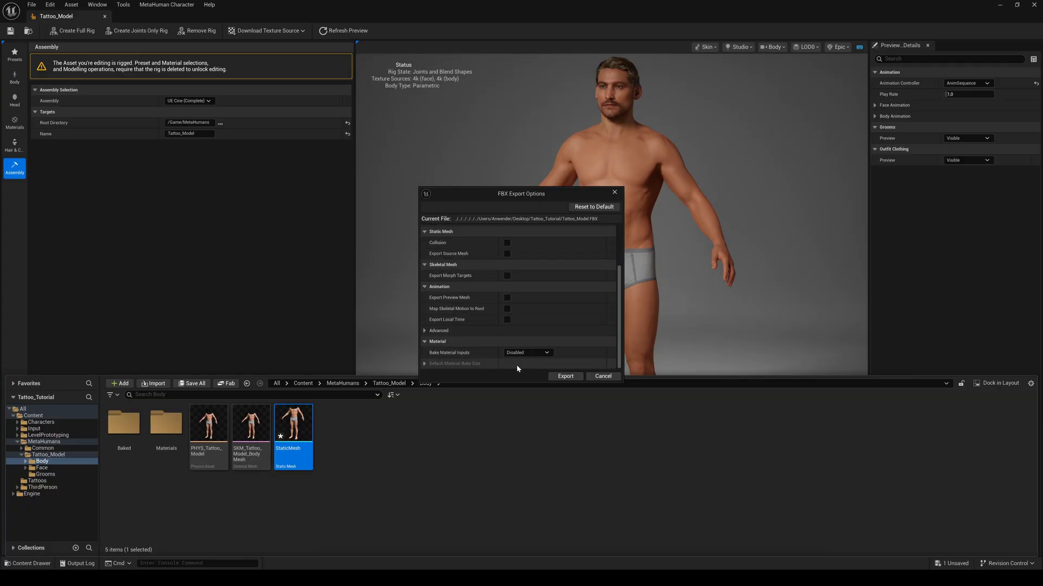
left_click(602, 376)
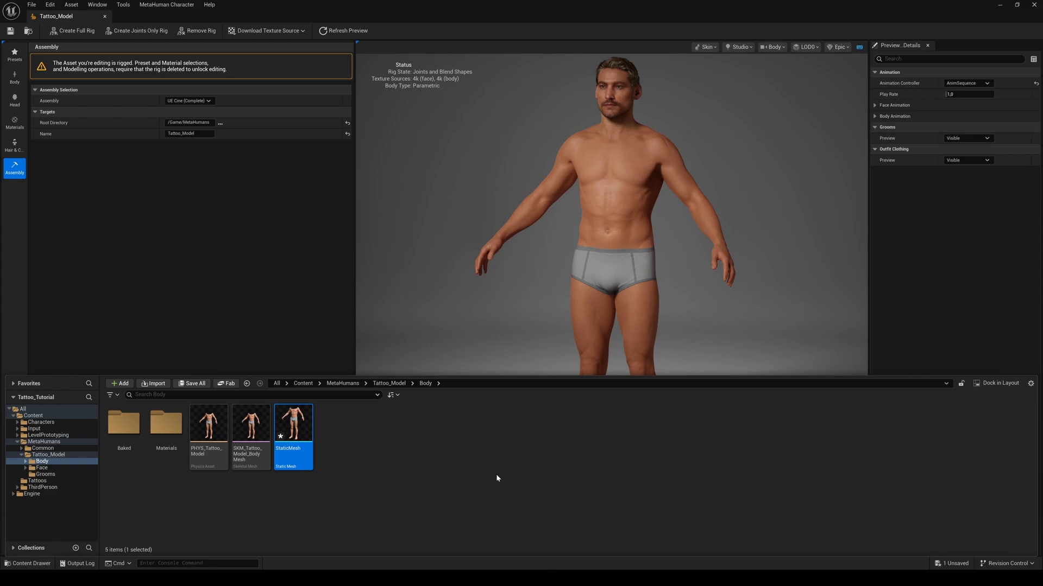
- Export T_Body_BC from the Baked folder as a PNG into Tattoo_Tutorial
left_click(47, 467)
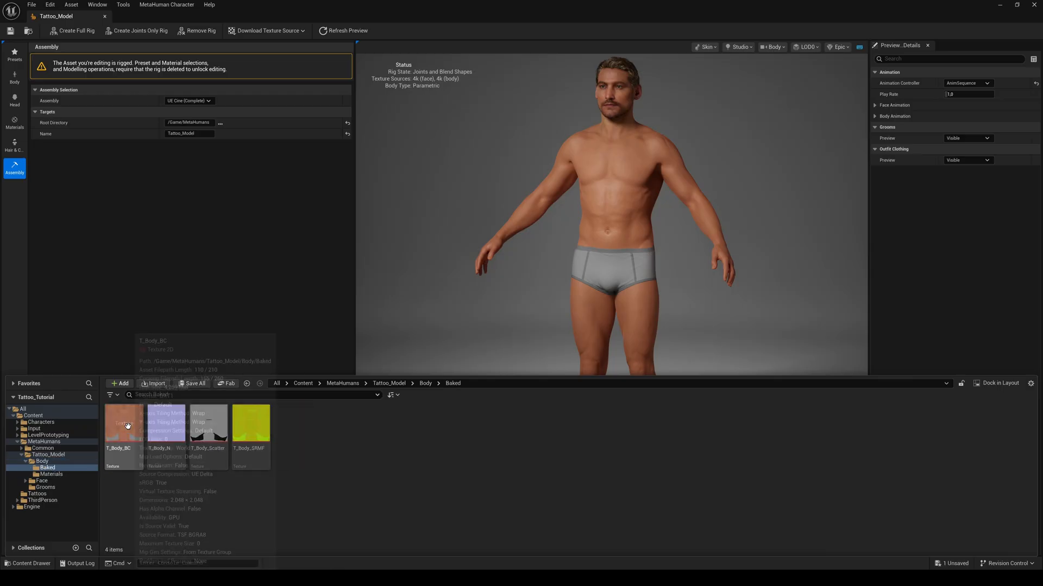
right_click(124, 432)
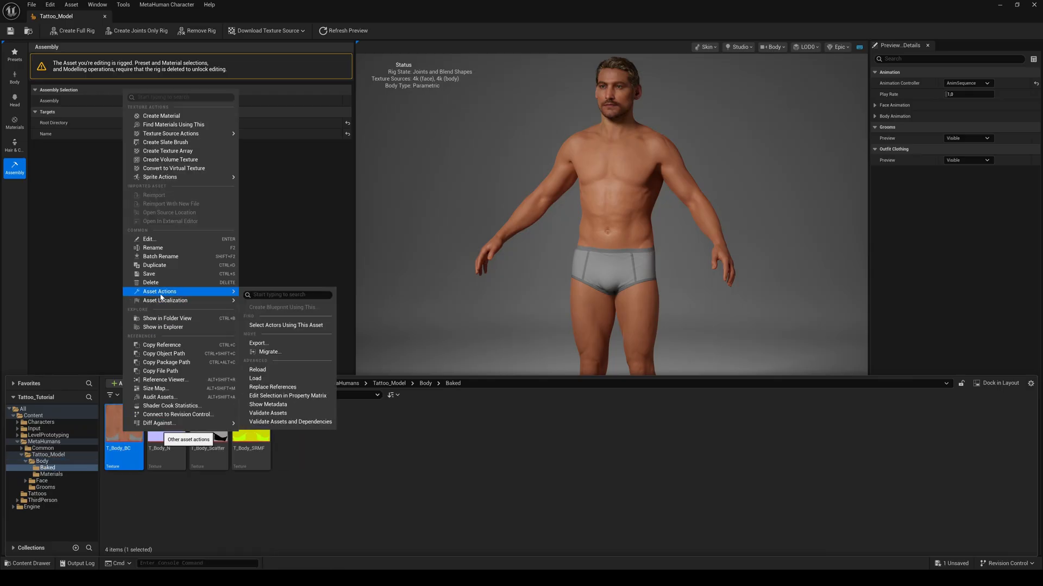
left_click(258, 343)
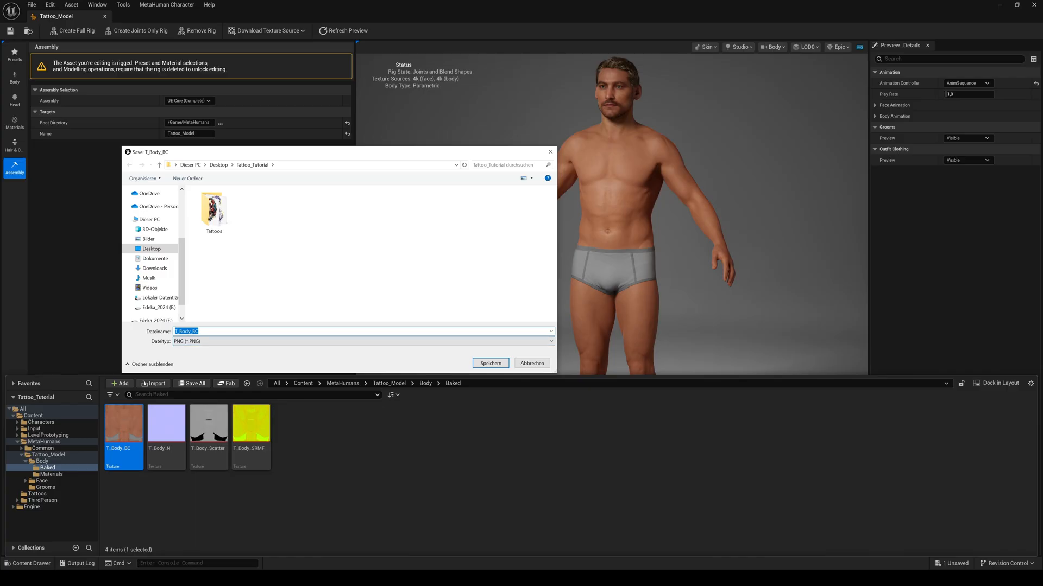
left_click(490, 363)
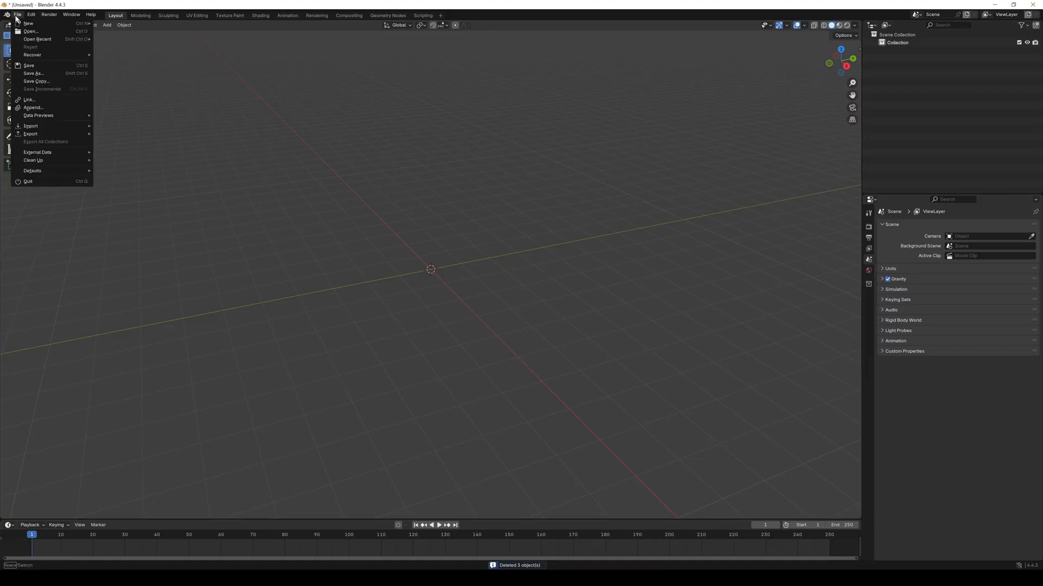
mouse_move(31, 126)
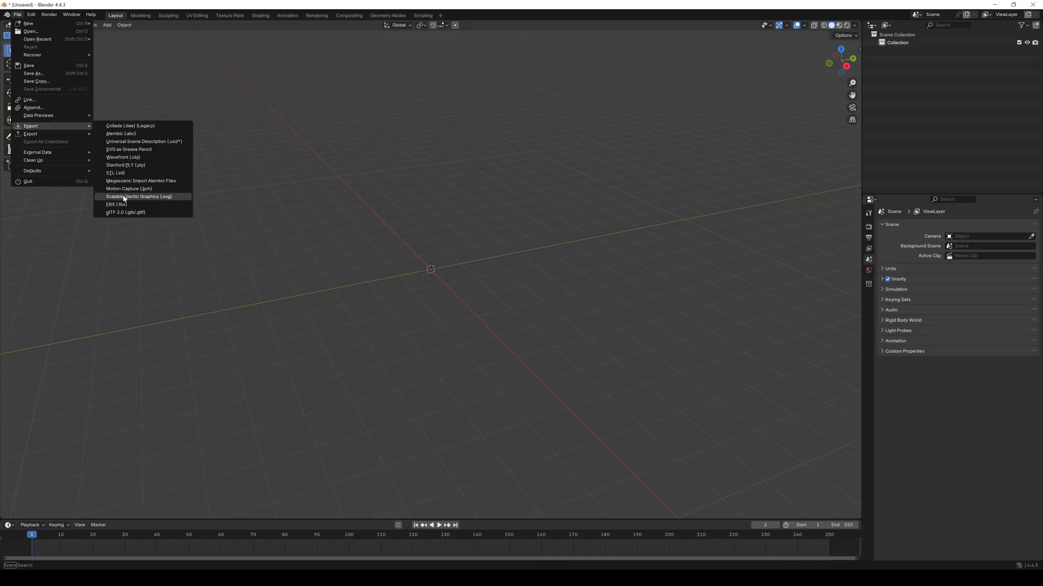
- Import Tattoo_Model.FBX from the Tattoo_Tutorial folder as an FBX
left_click(113, 205)
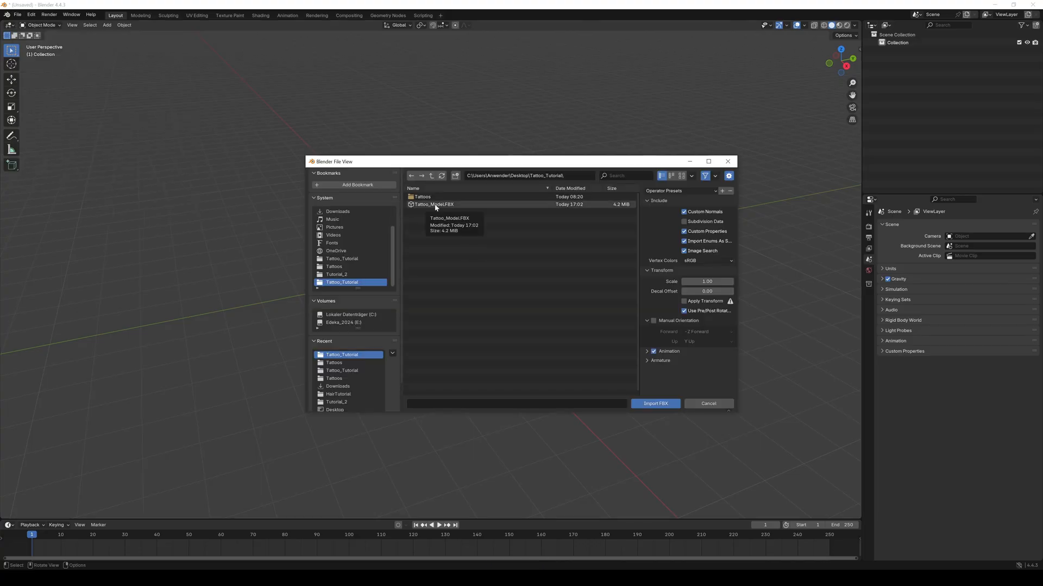
left_click(654, 403)
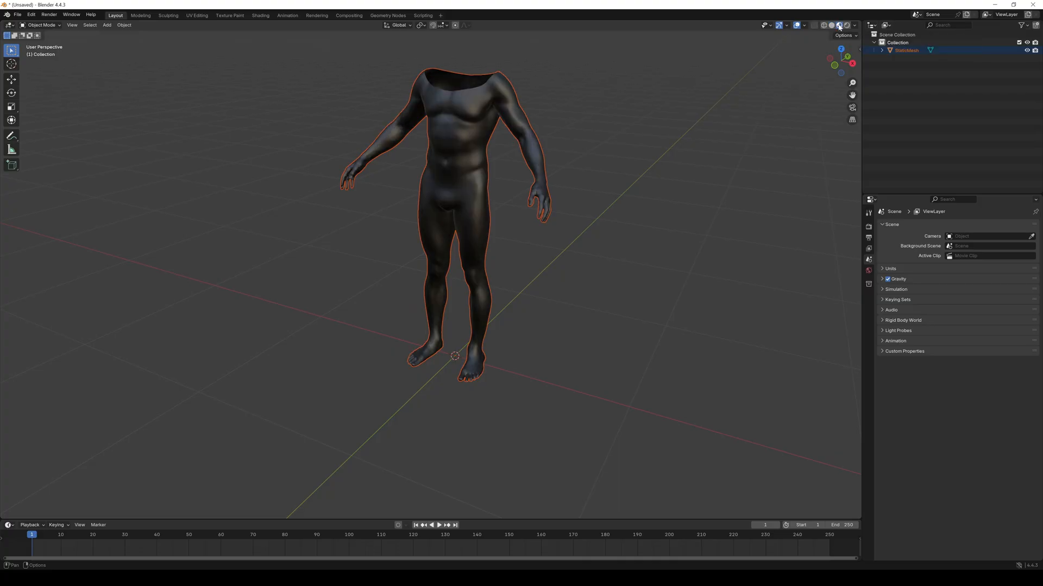
- Set StaticMesh's material Base Color to an Image Texture loading T_Body_BC.PNG
left_click(869, 298)
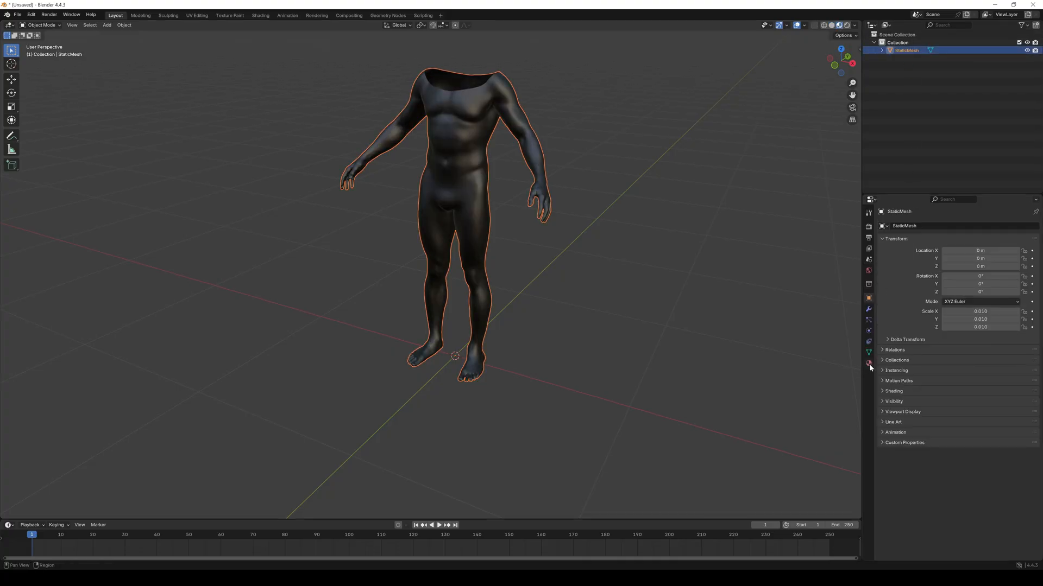
left_click(868, 364)
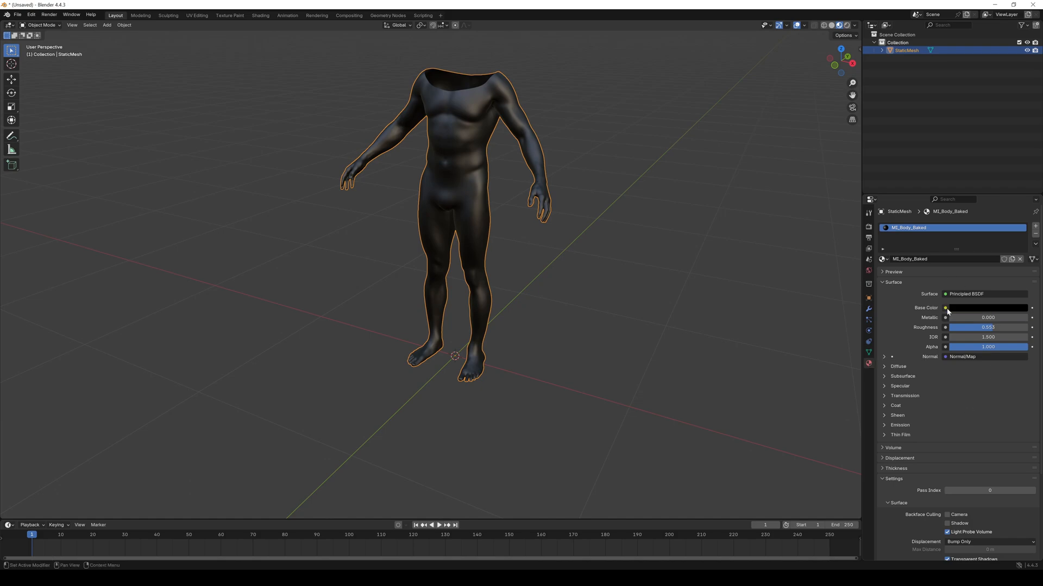
left_click(944, 308)
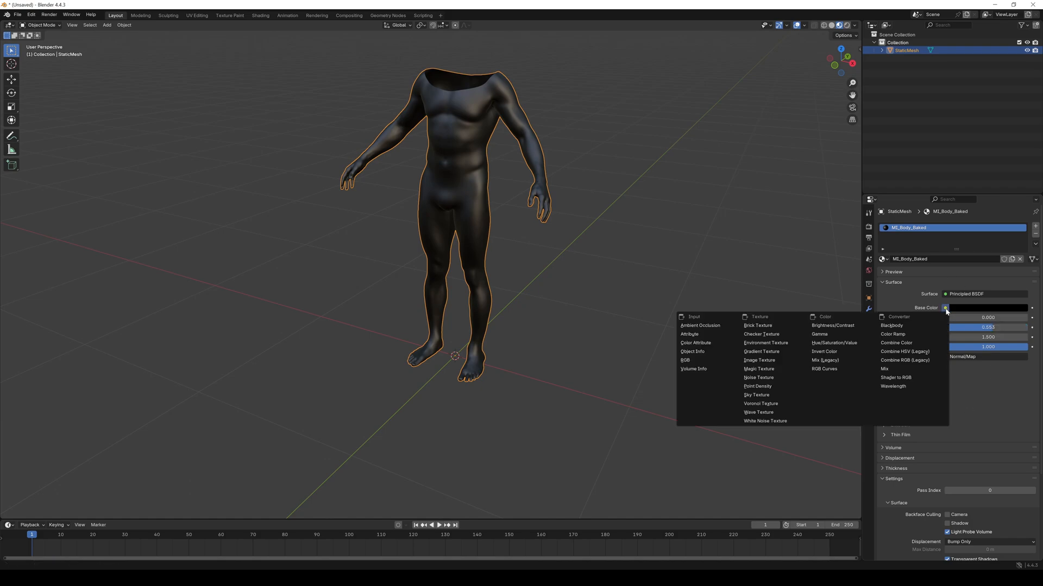
mouse_move(758, 359)
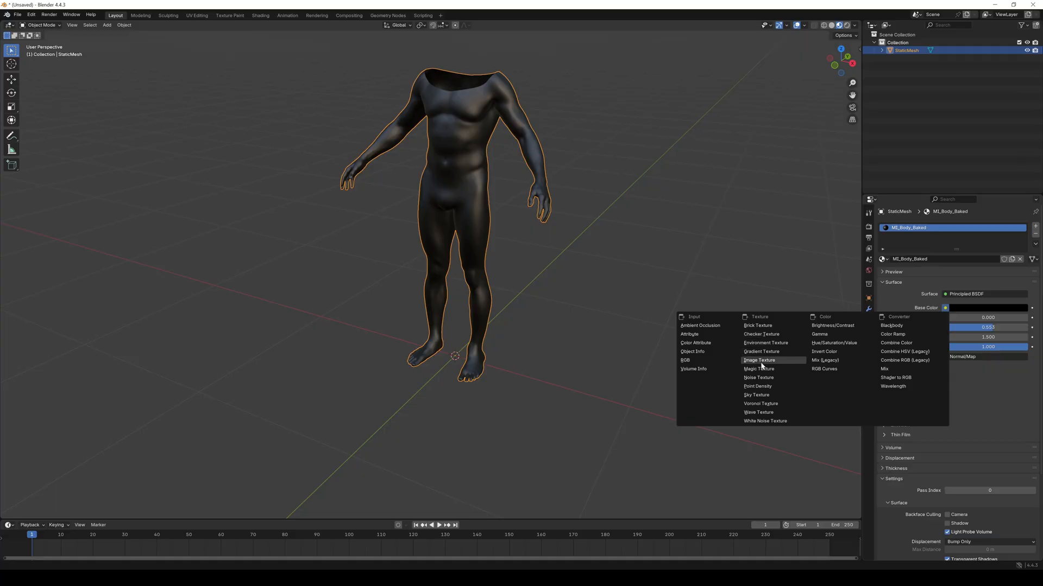
left_click(759, 360)
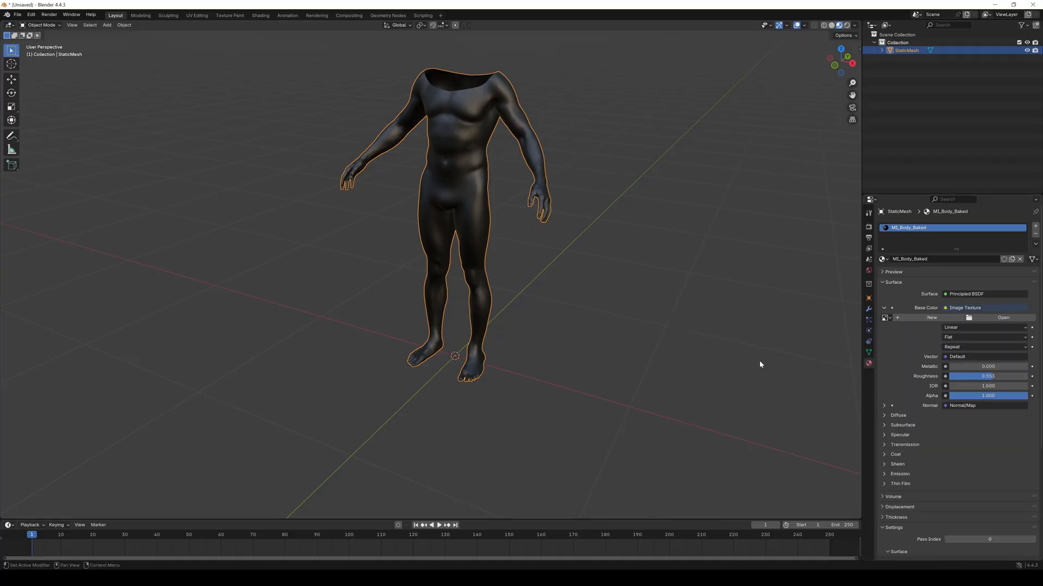
left_click(1003, 317)
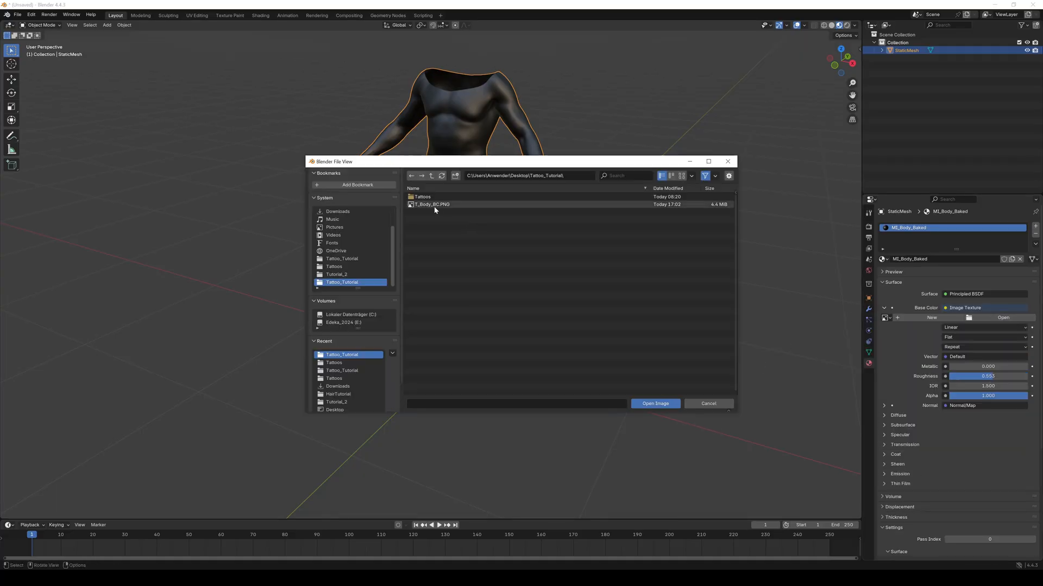
left_click(654, 403)
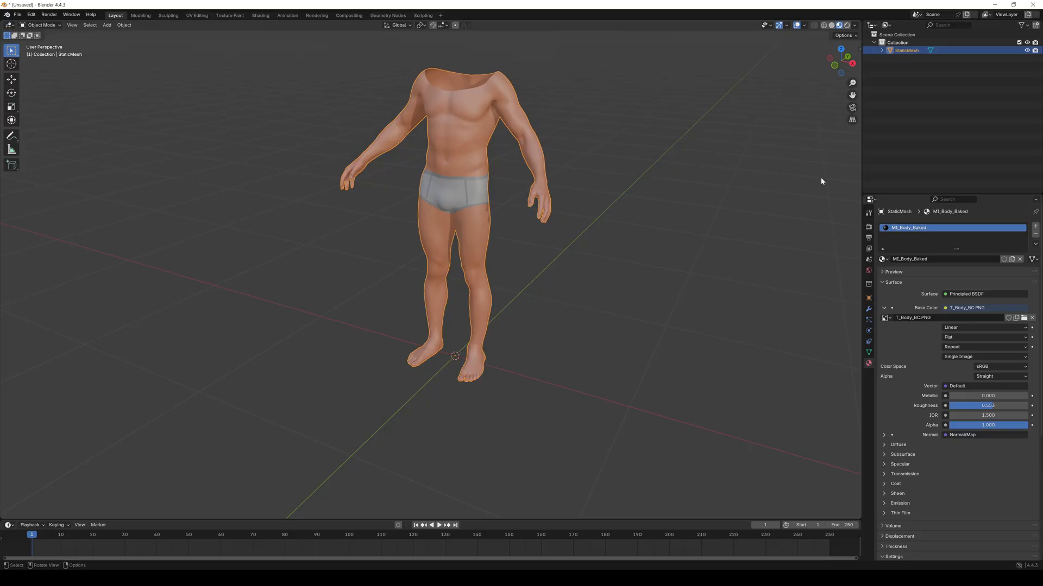
mouse_move(704, 198)
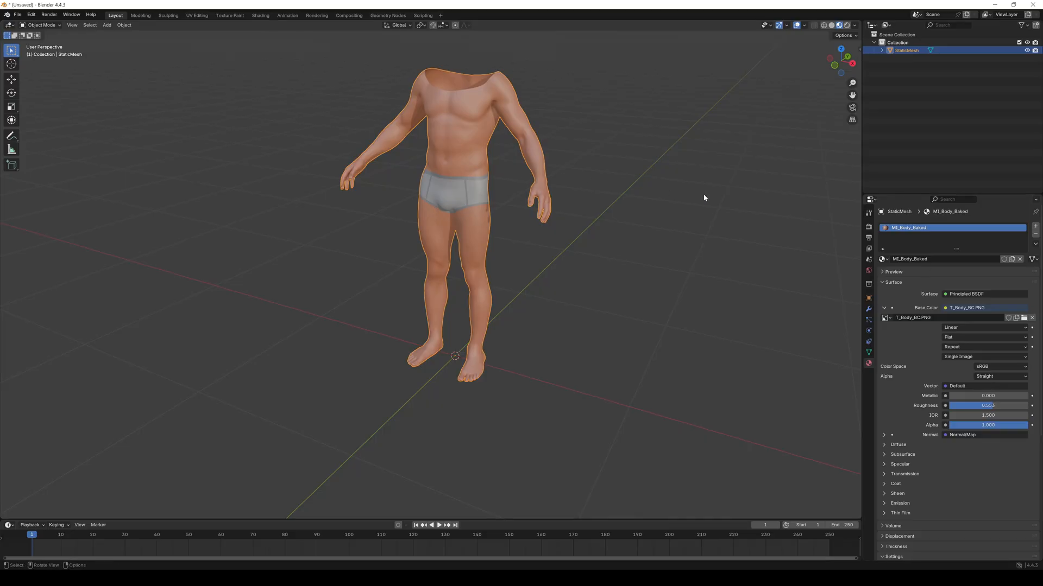
mouse_move(704, 111)
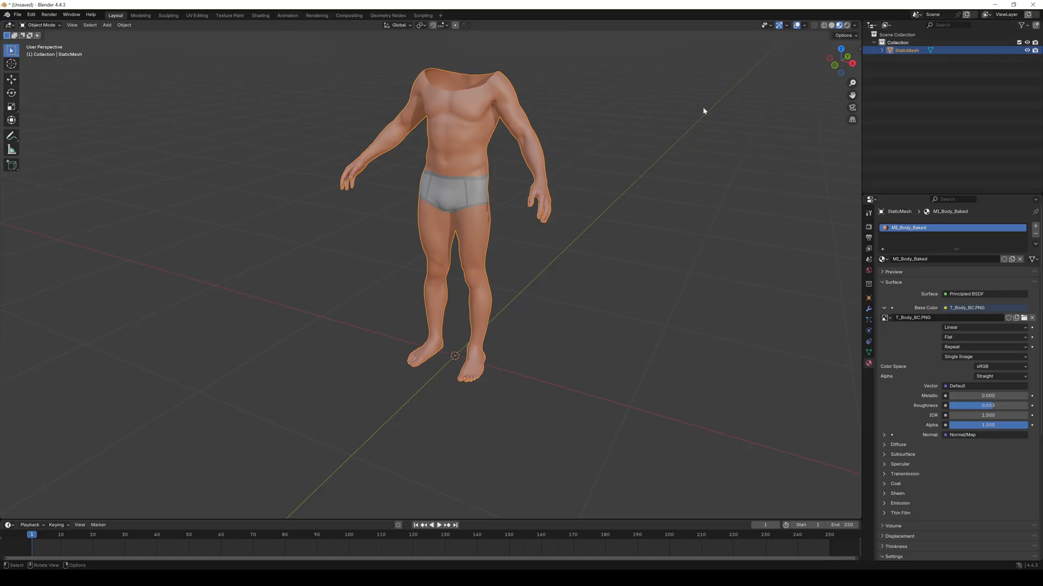
mouse_move(620, 138)
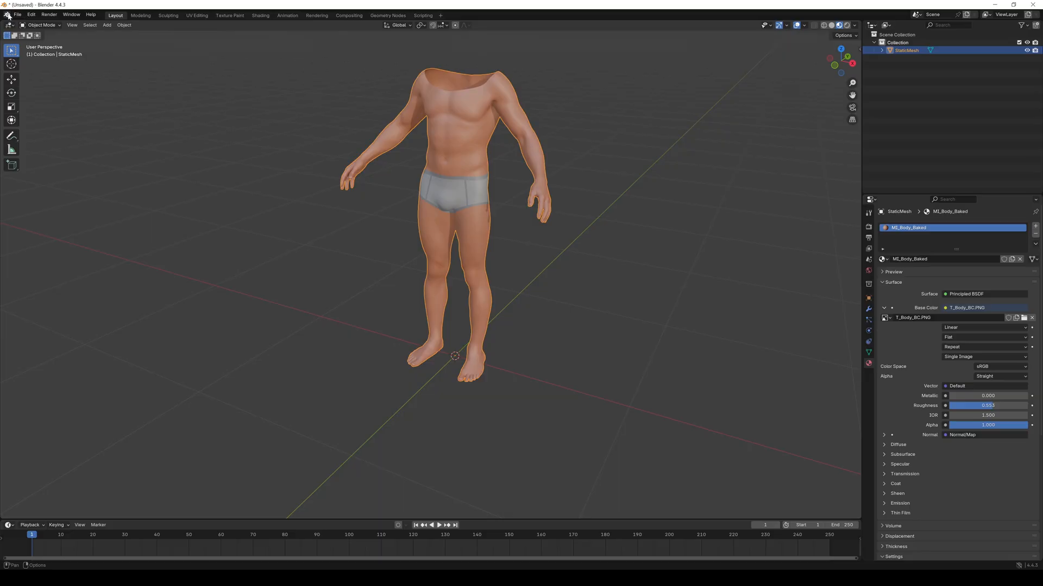
- Turn the main area into an Image Editor displaying the T_Body_BC texture
left_click(8, 24)
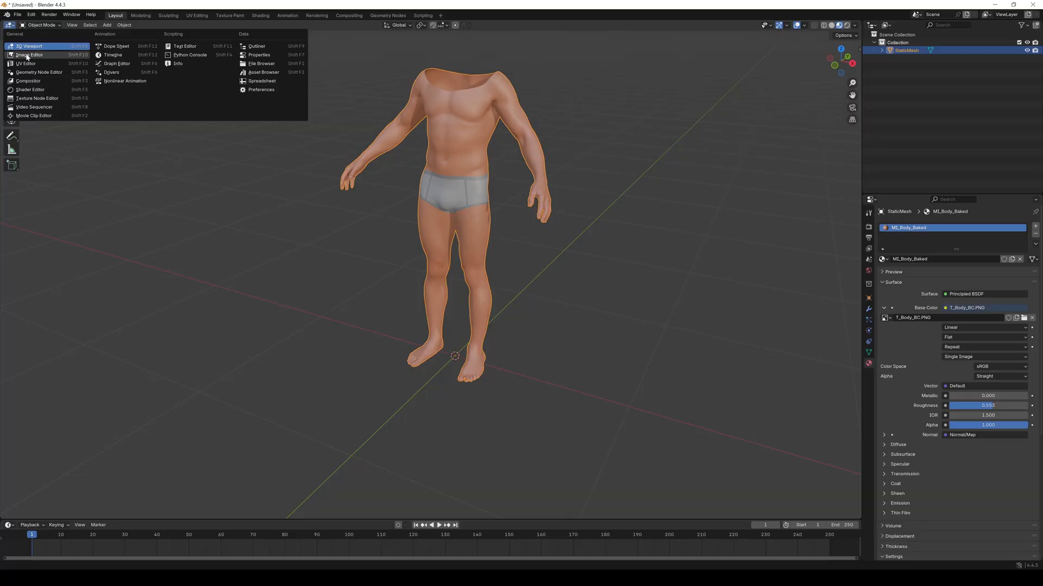
left_click(27, 54)
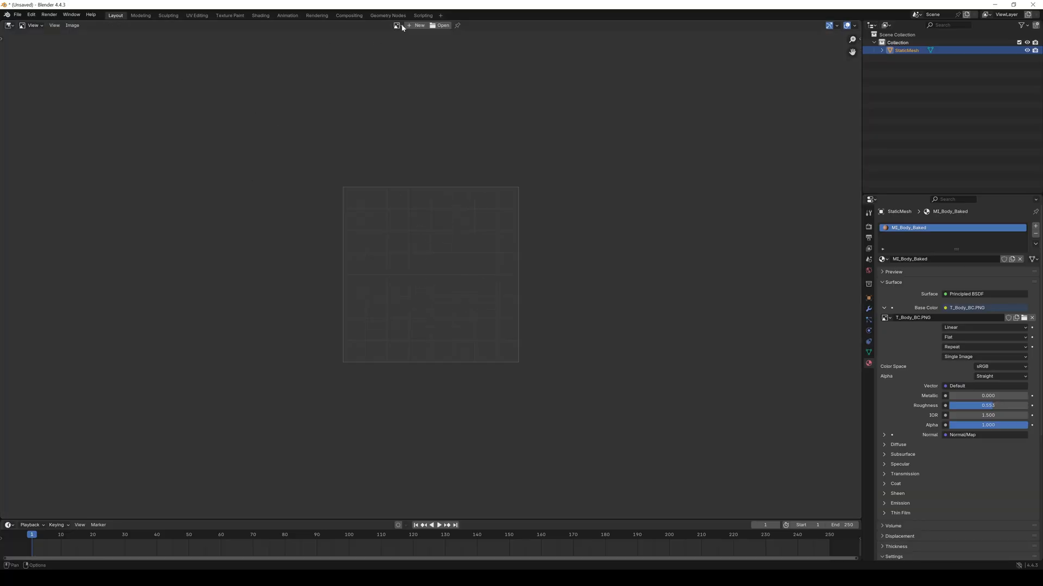
left_click(397, 25)
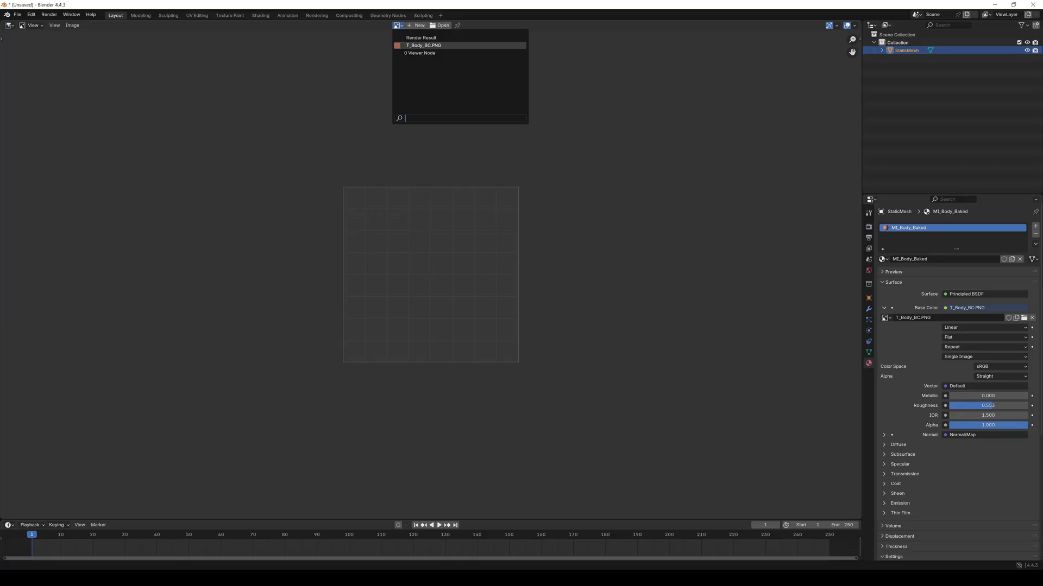
left_click(423, 45)
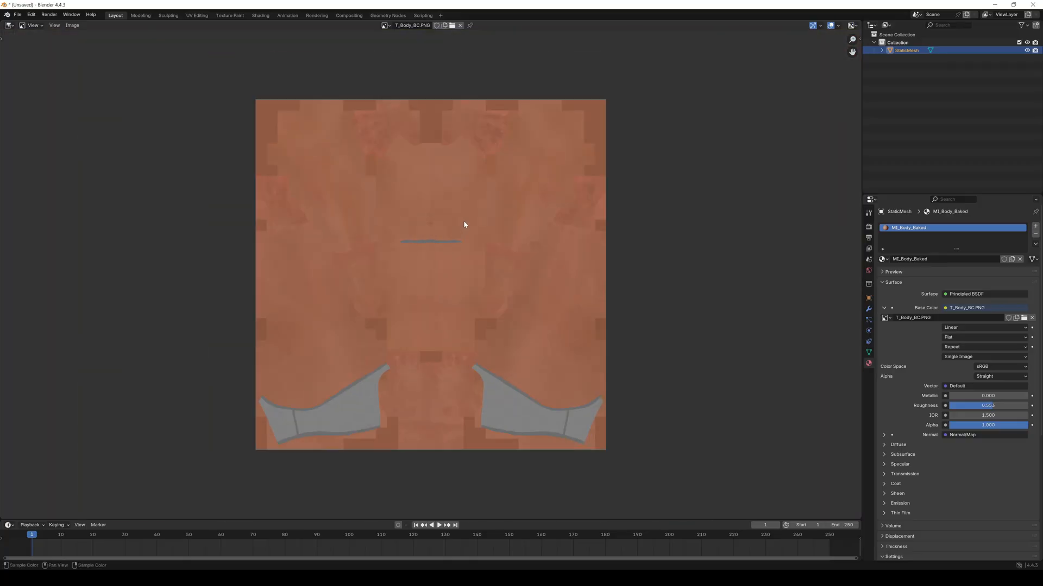
- Resize the T_Body_BC image to 4096 × 4096 pixels
left_click(72, 26)
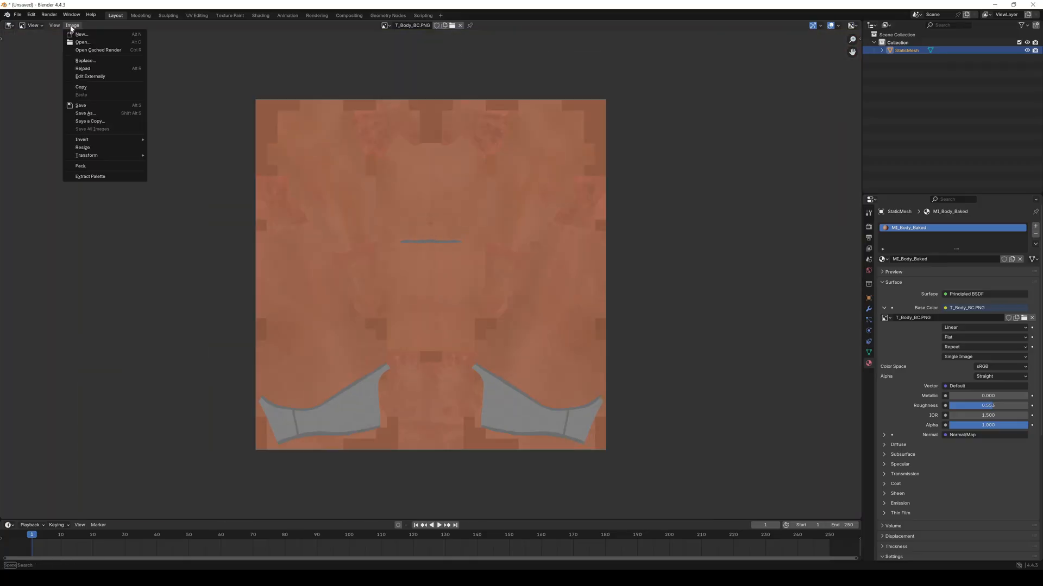
left_click(83, 148)
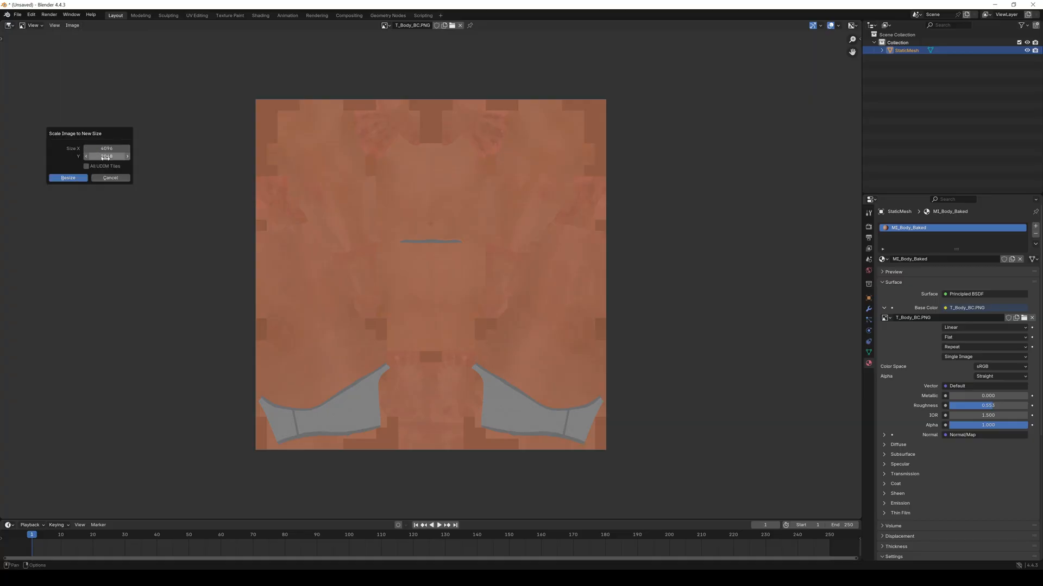
type("4096")
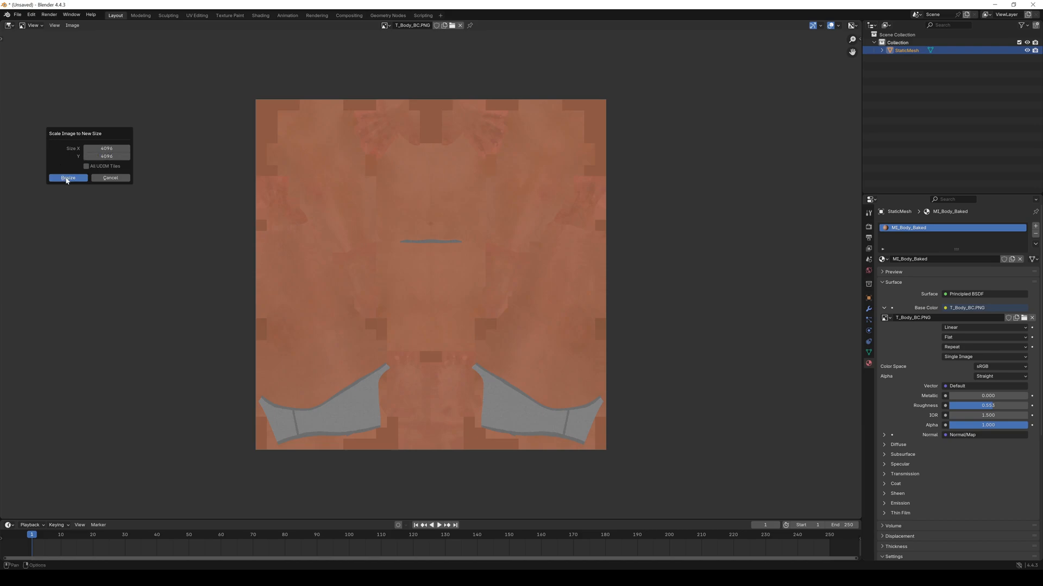
left_click(66, 178)
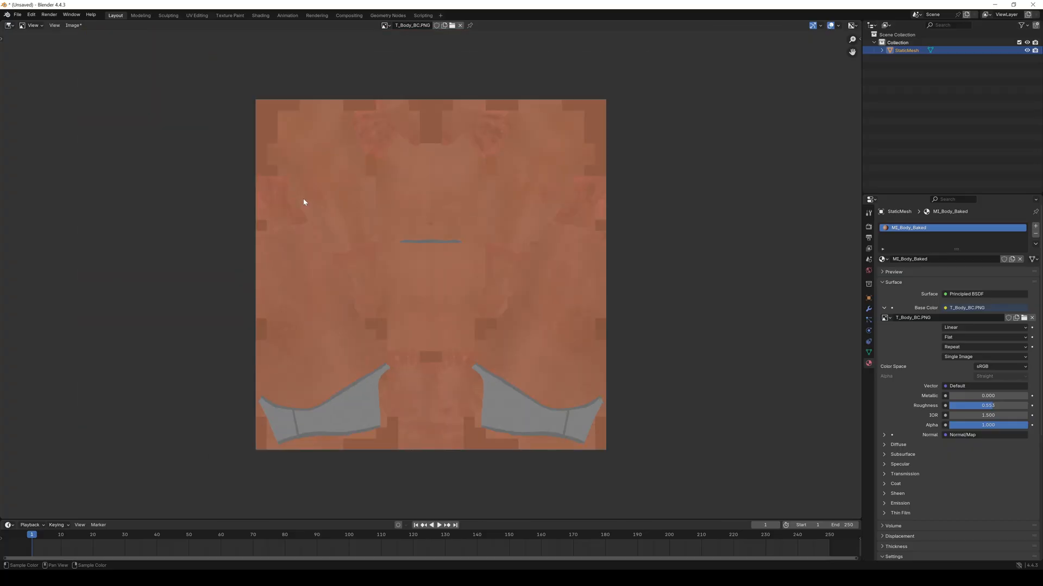
left_click(9, 26)
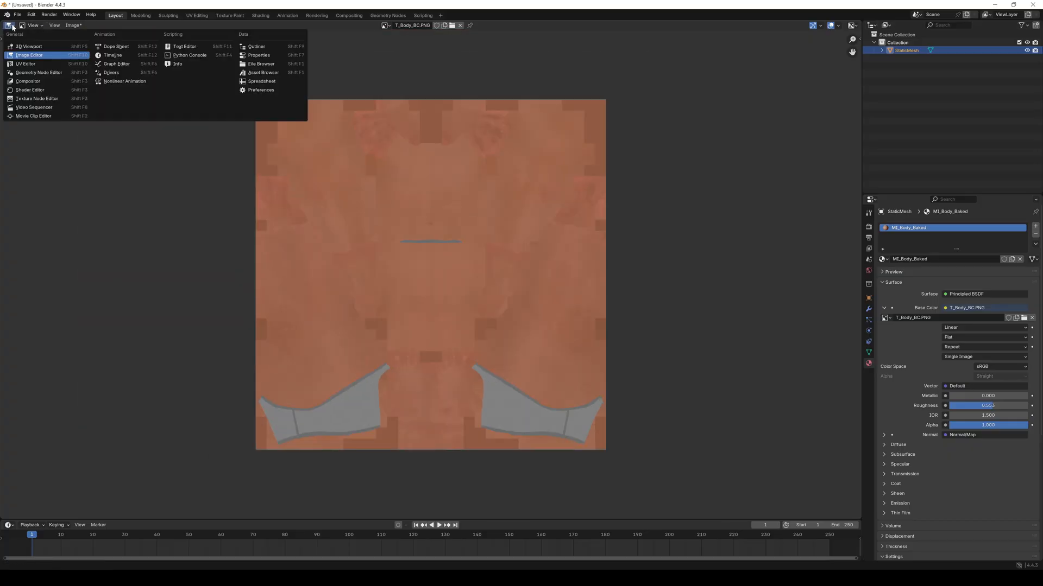
mouse_move(30, 47)
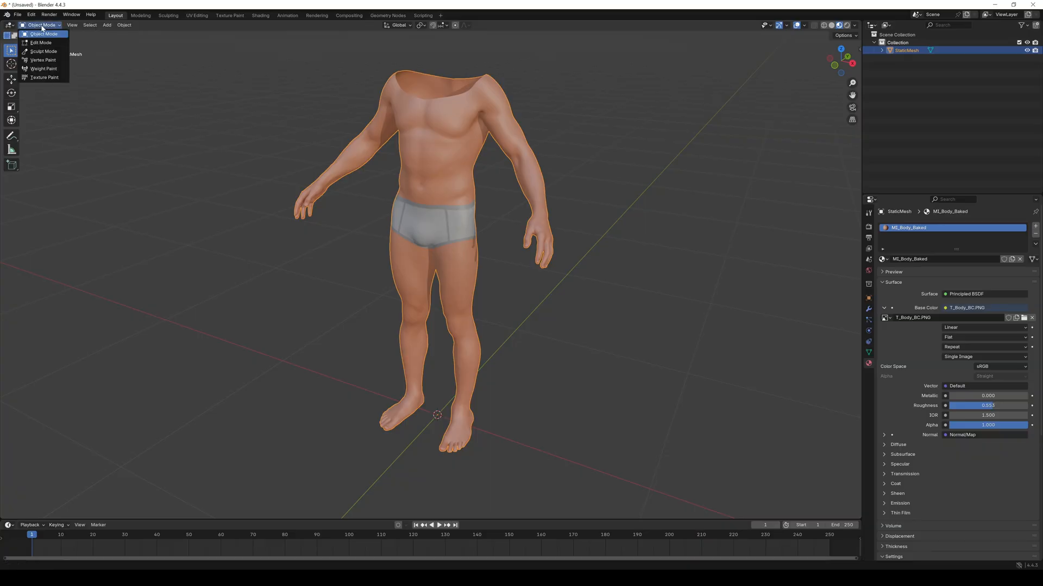
mouse_move(44, 77)
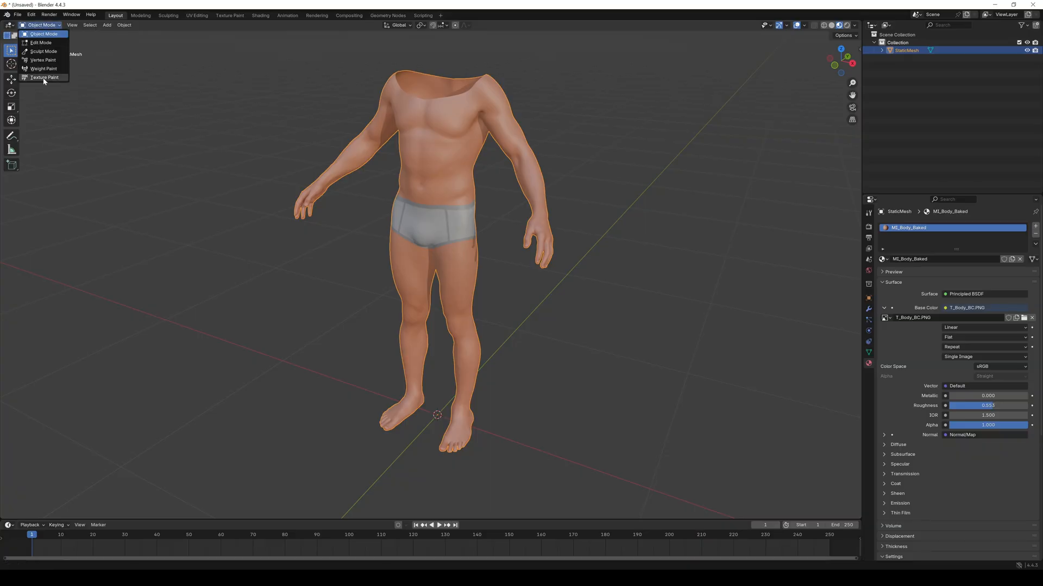
- Switch the textured body model into Texture Paint mode in the 3D Viewport
left_click(44, 77)
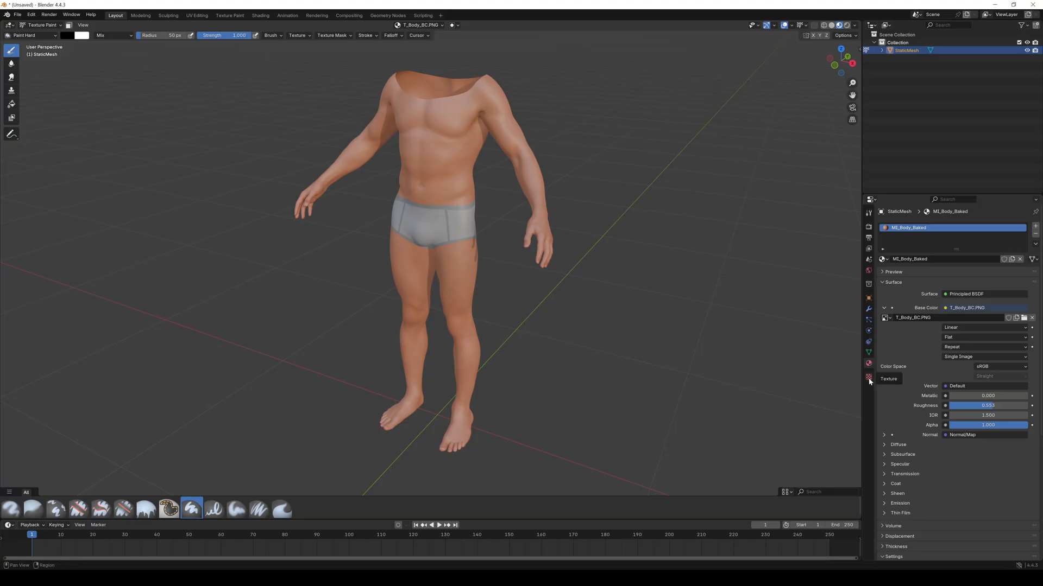
- Create a new brush texture and load the Skull_Color.png image into it
left_click(867, 376)
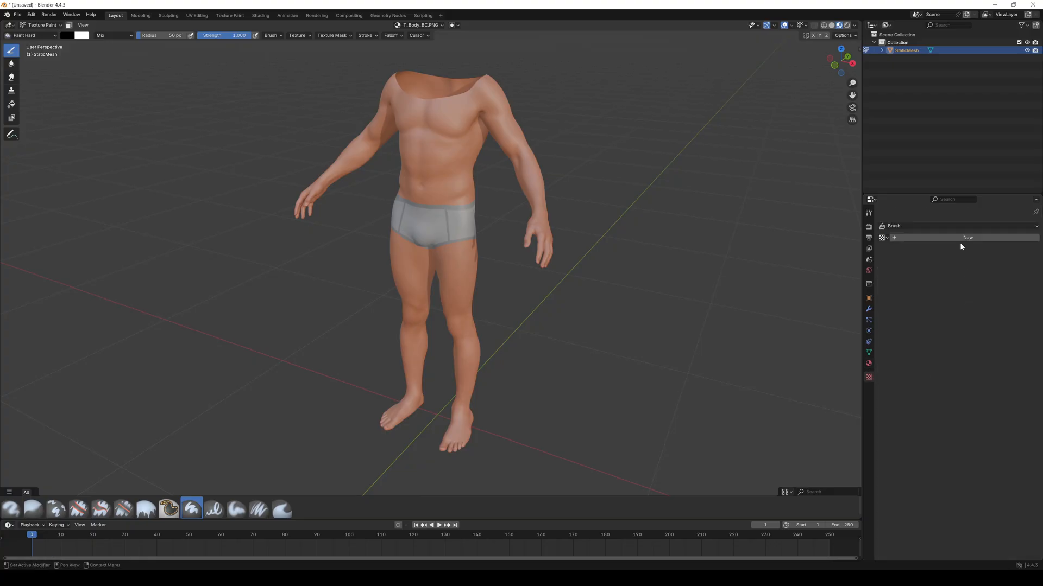
left_click(966, 237)
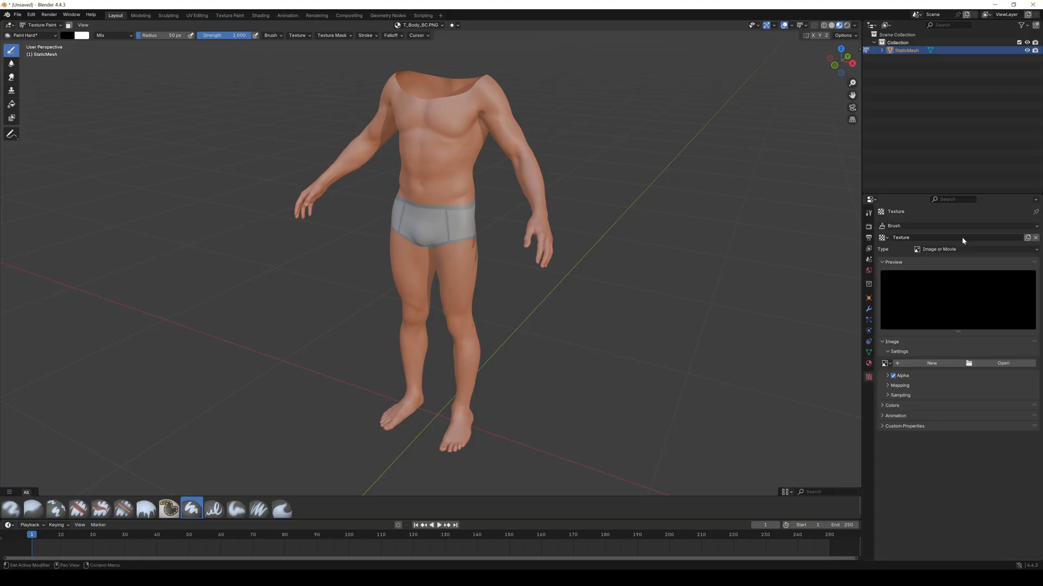
left_click(1003, 363)
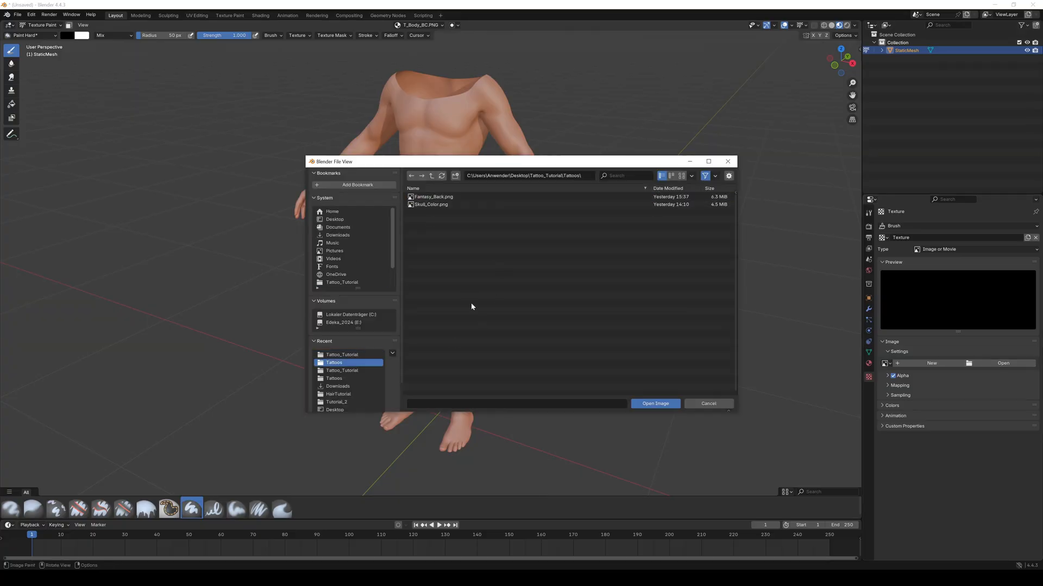
left_click(430, 204)
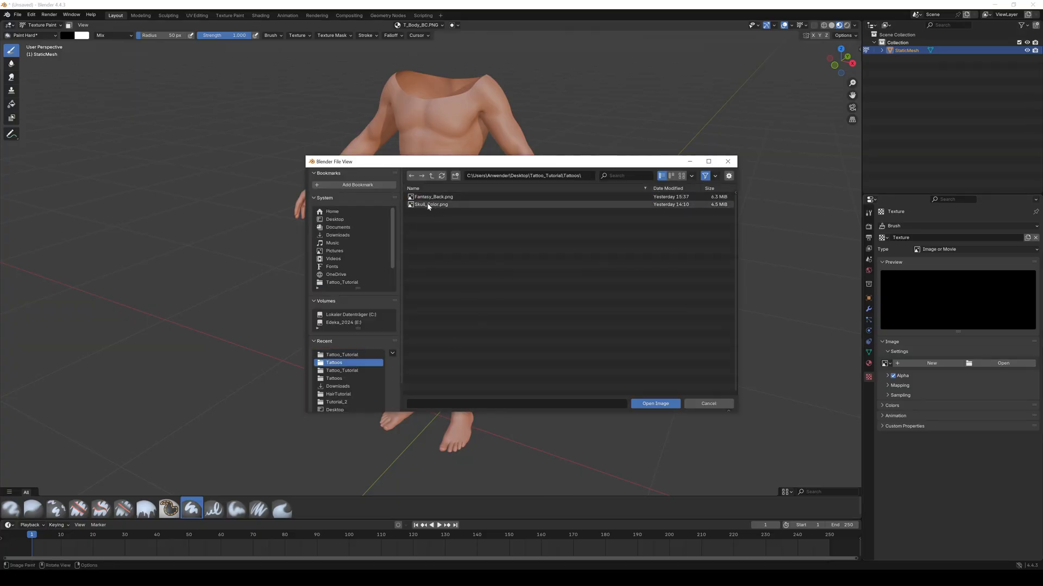
left_click(654, 403)
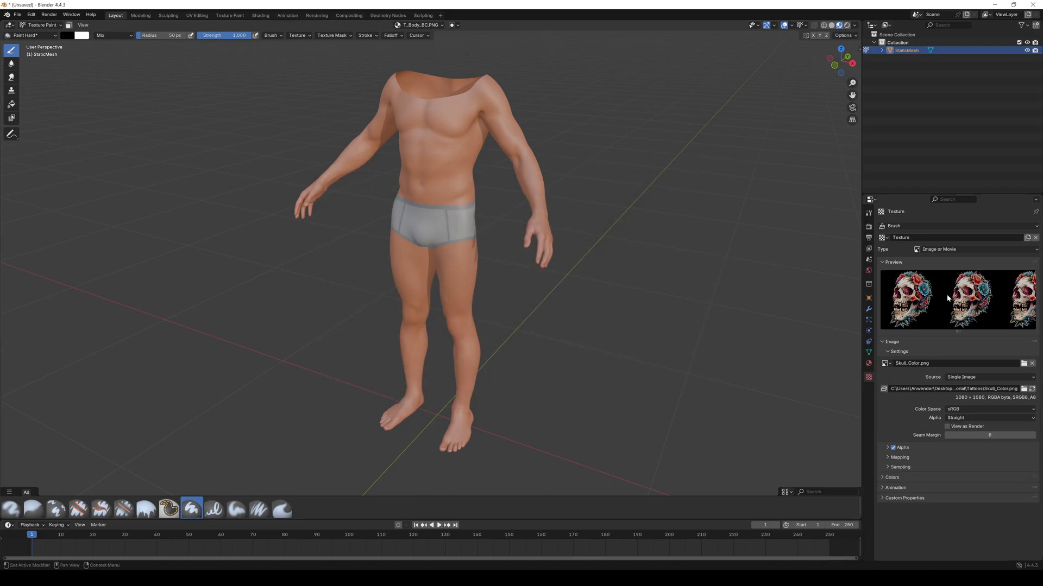
mouse_move(917, 374)
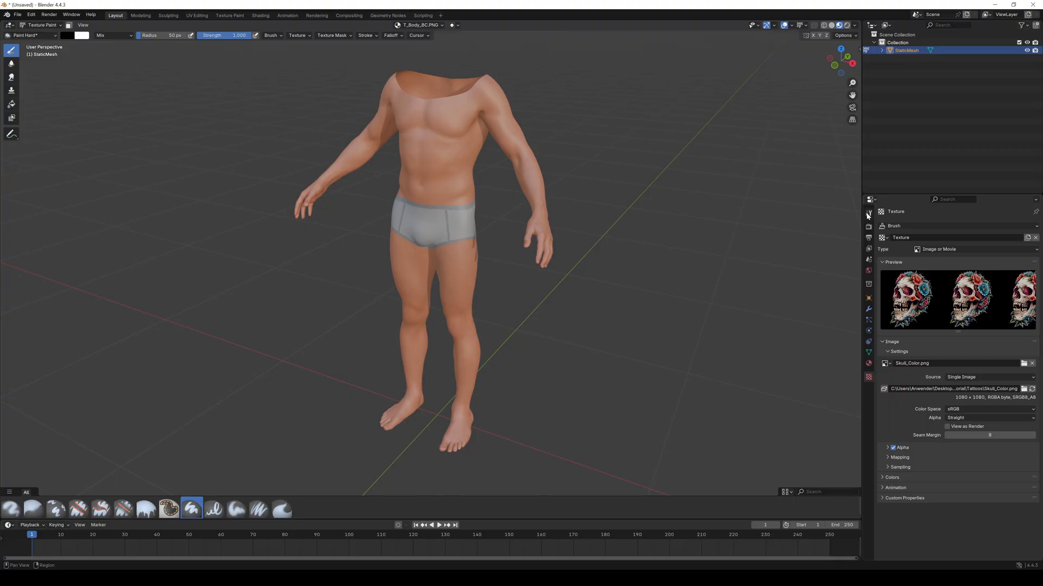
- Set the brush texture mapping to Stencil so the skull image projects as an overlay
left_click(868, 212)
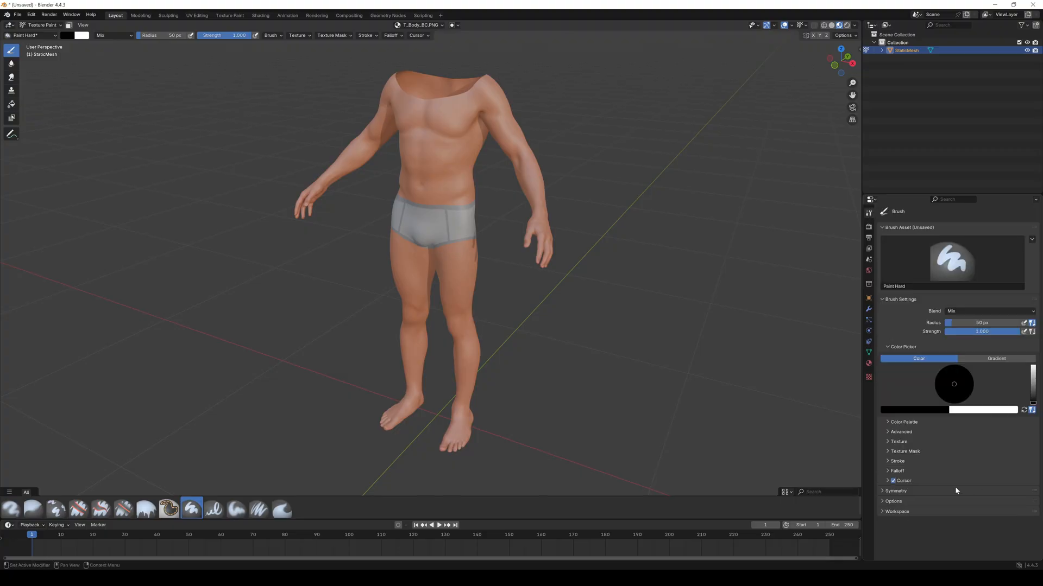
left_click(898, 441)
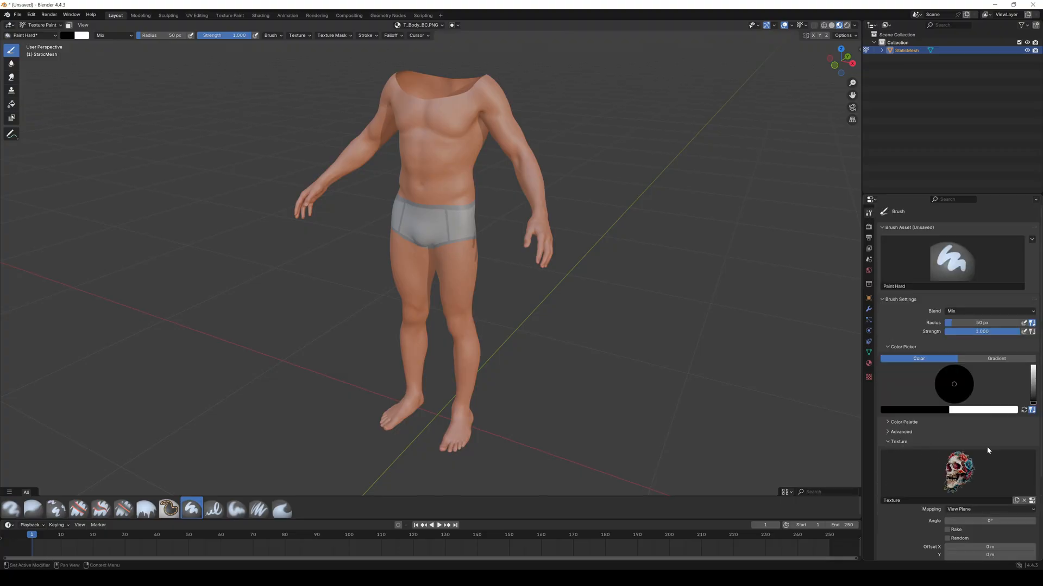
scroll("down", 3)
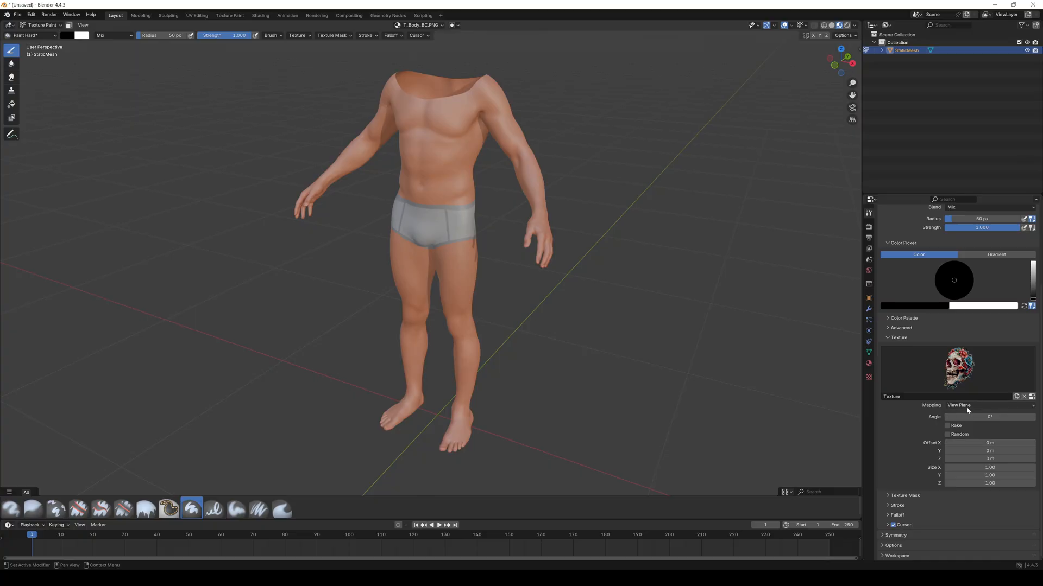
left_click(989, 405)
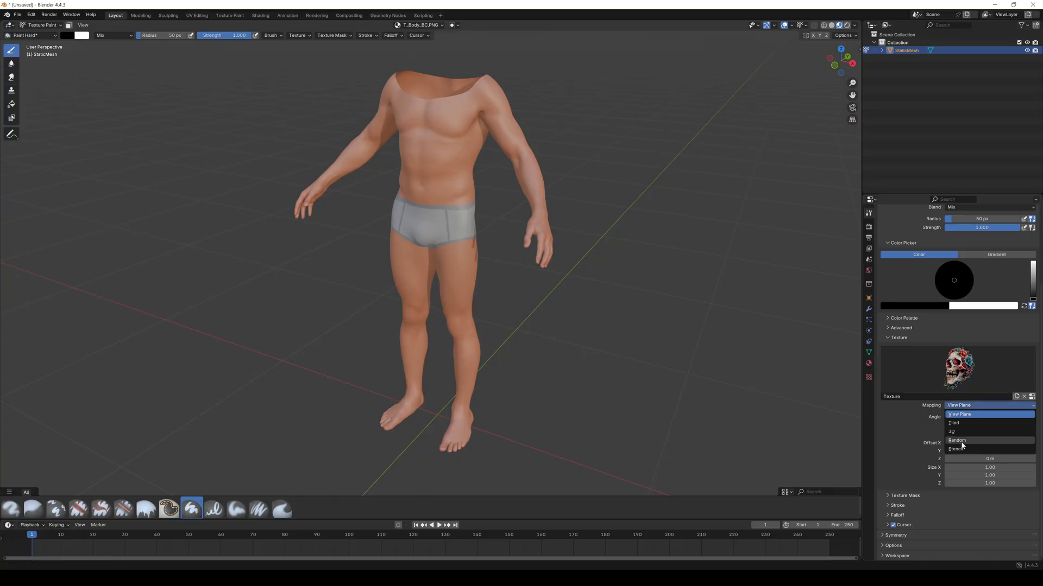
left_click(961, 449)
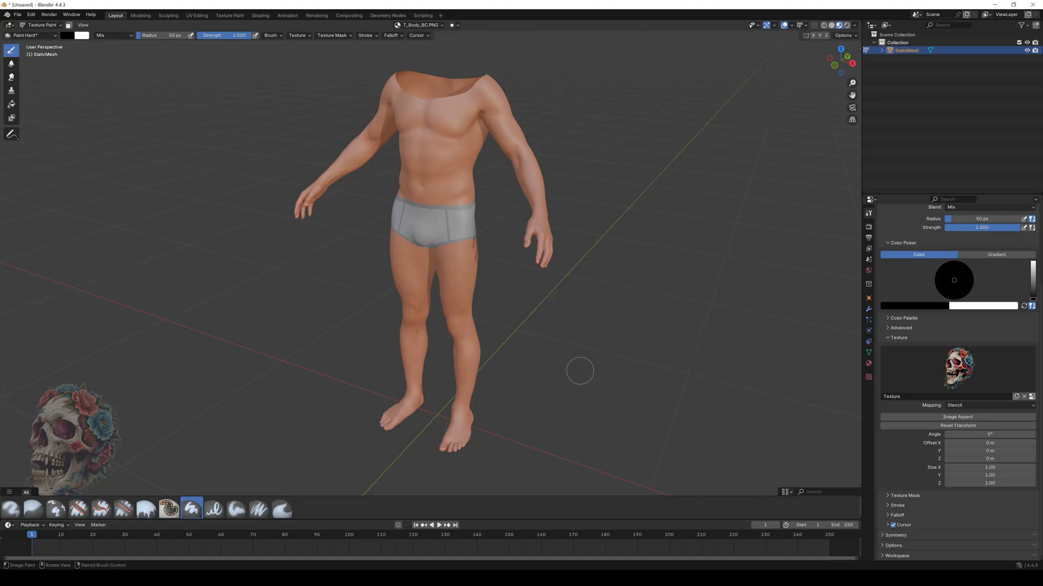
mouse_move(75, 411)
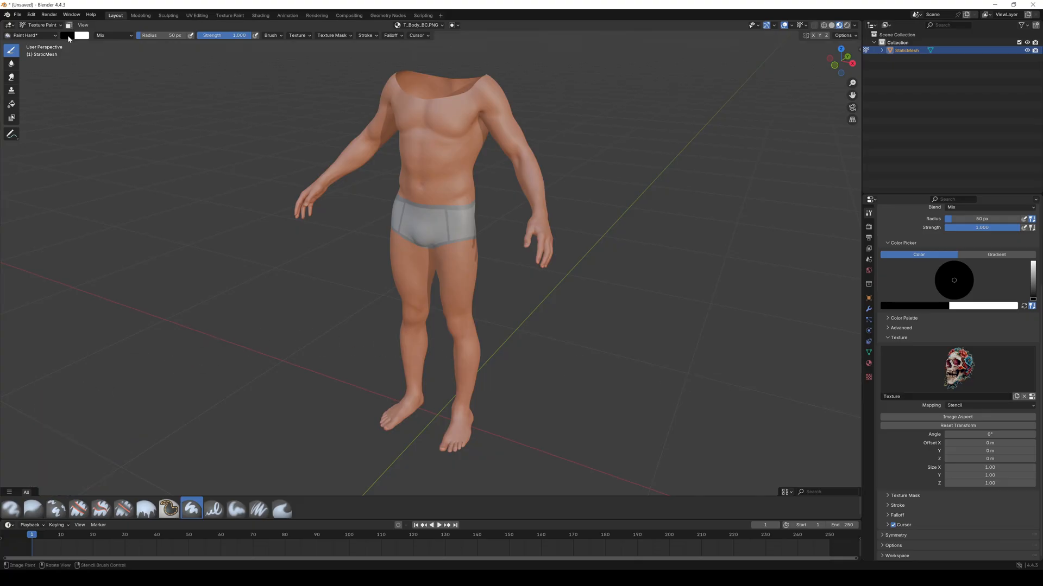
- Set the brush colour to white and the blend mode to Multiply
left_click(72, 36)
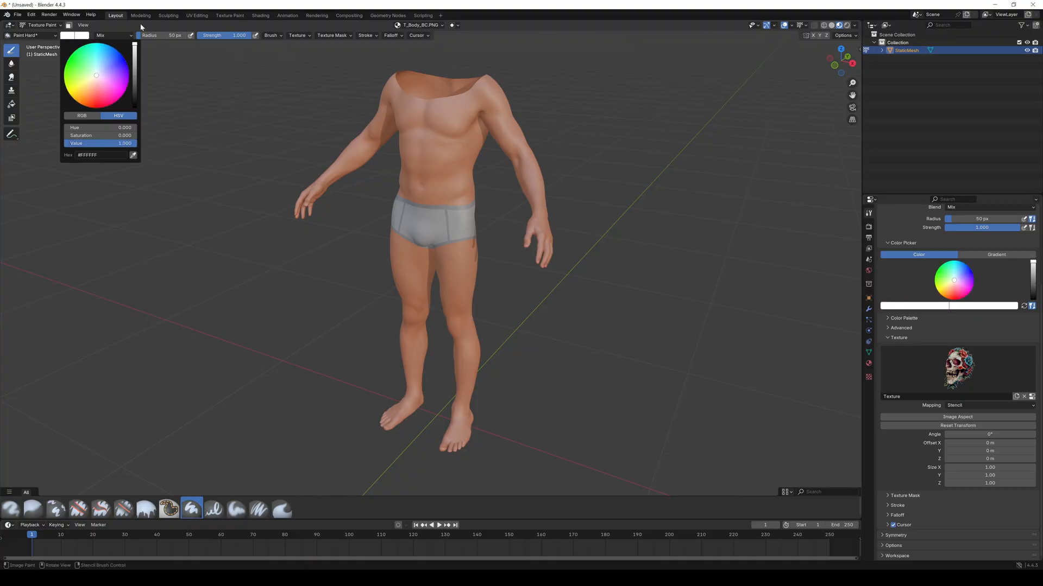
left_click(131, 38)
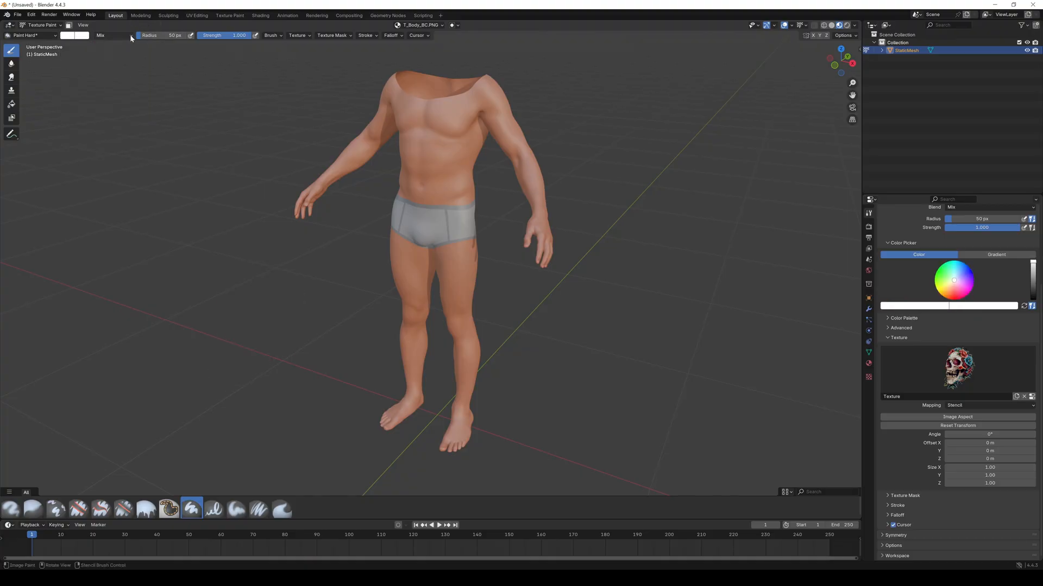
left_click(109, 36)
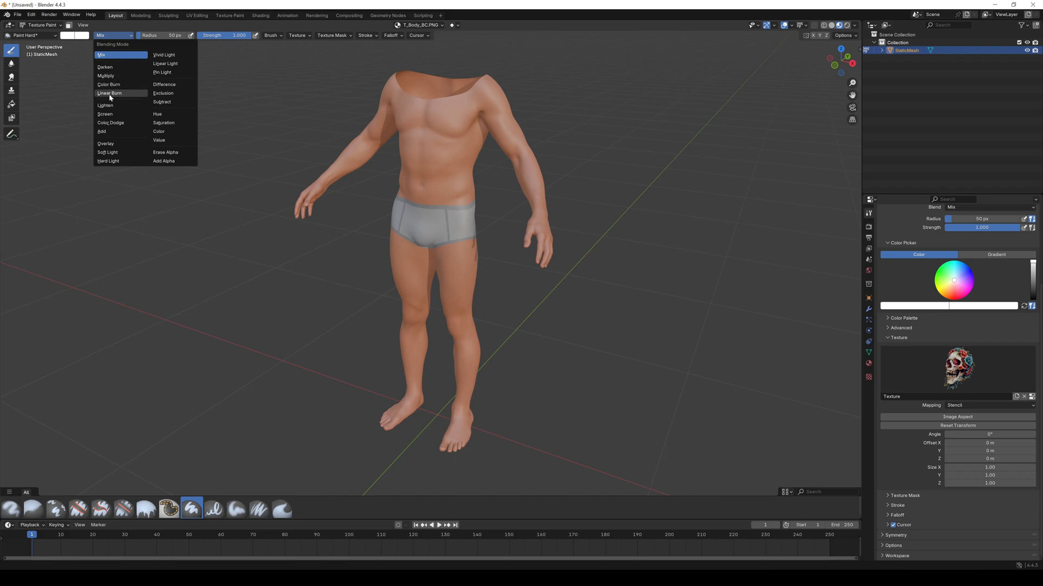
left_click(106, 76)
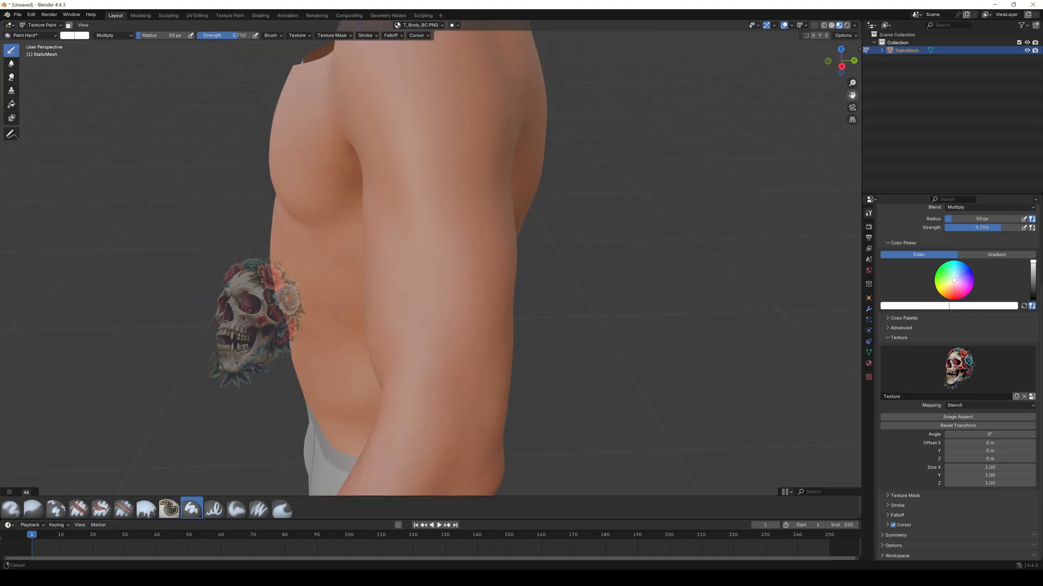
- Position and enlarge the skull stencil over the upper arm for painting
left_click_drag(256, 316, 399, 219)
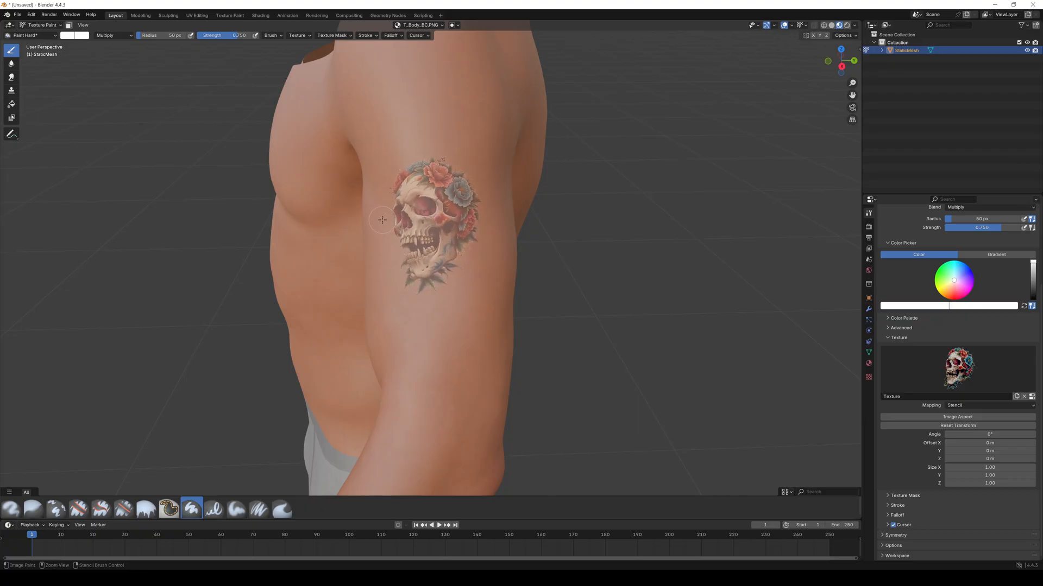
left_click_drag(383, 220, 382, 215)
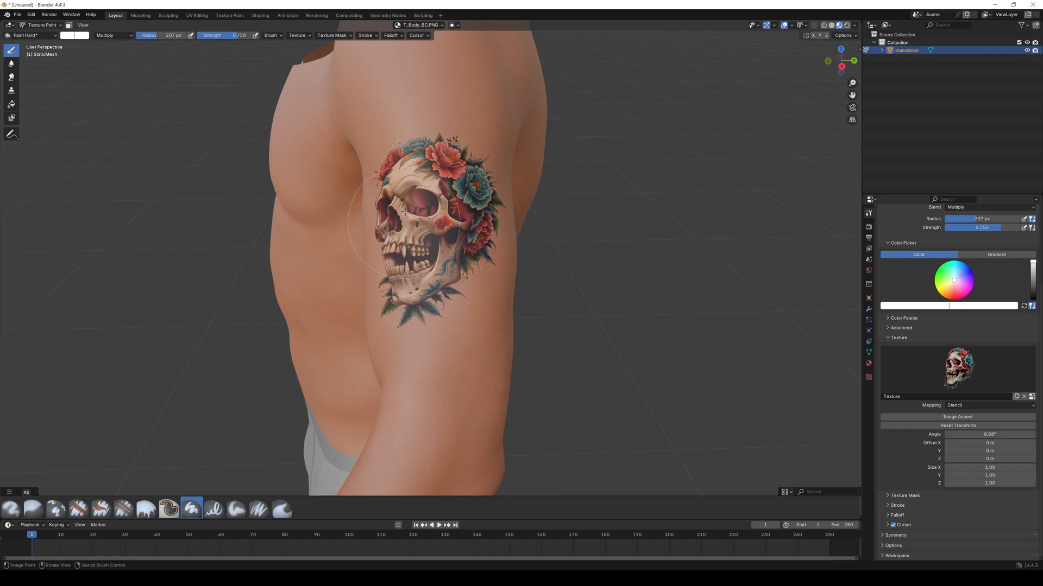
mouse_move(464, 187)
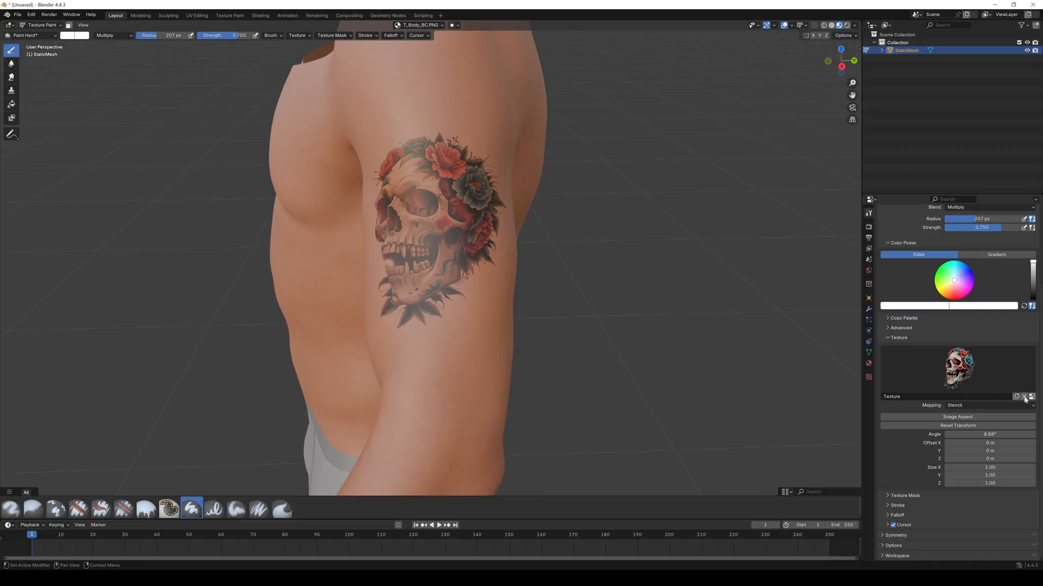
mouse_move(1027, 397)
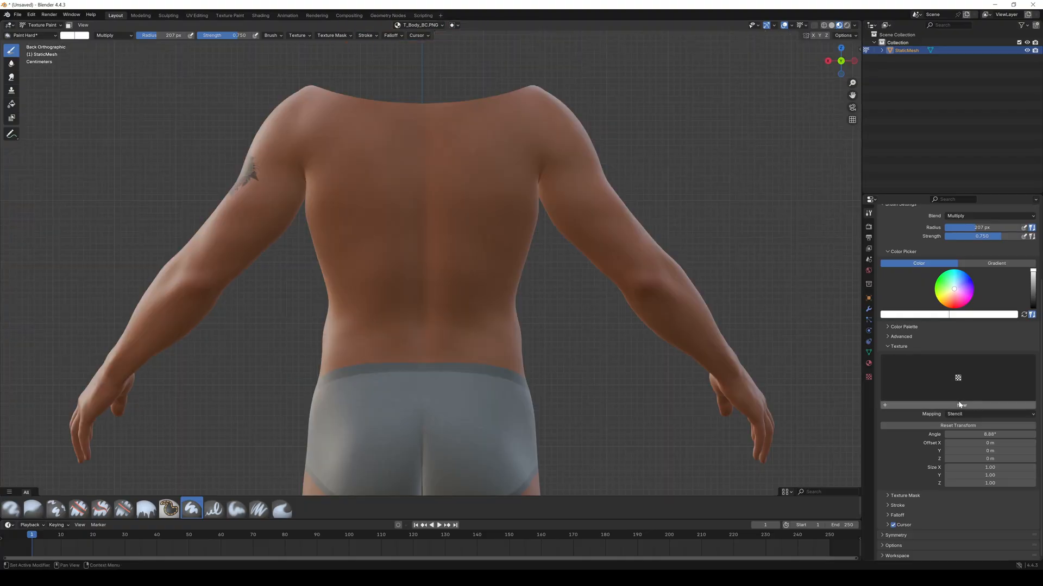
- Load Fantasy_Back.png as a new brush texture for the back stencil
left_click(957, 406)
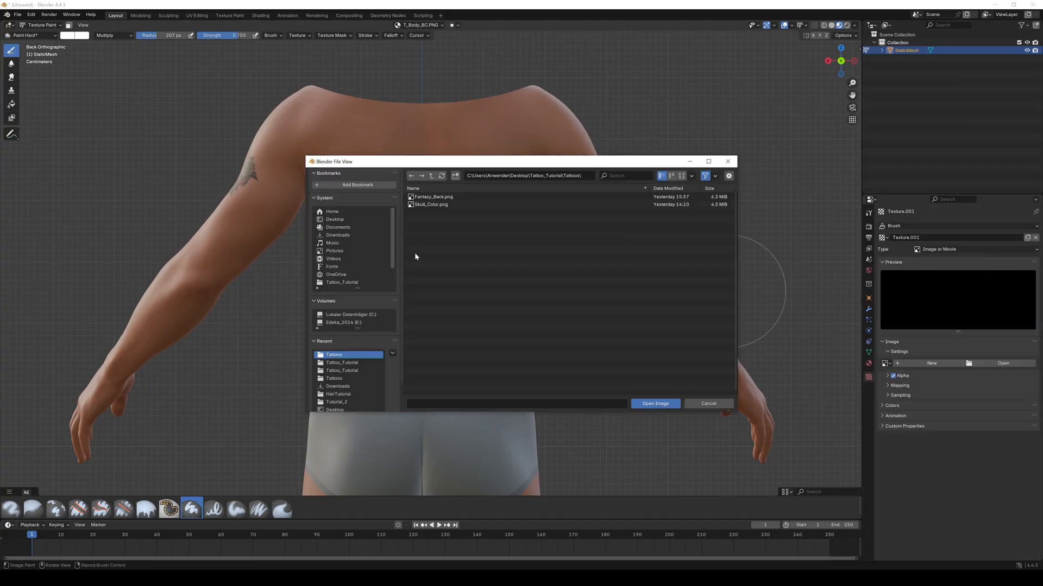
left_click(433, 196)
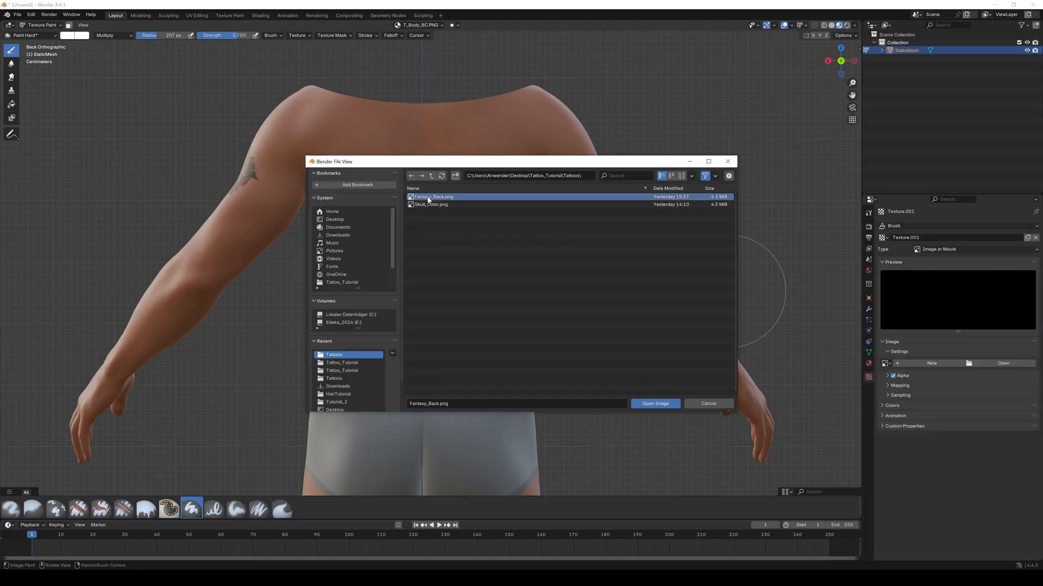
left_click(655, 403)
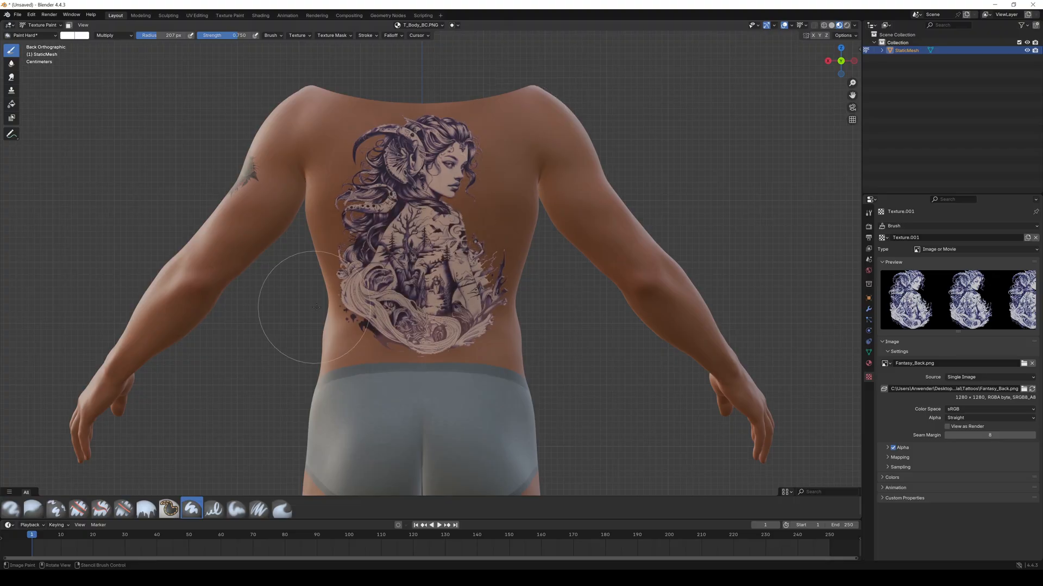
mouse_move(602, 294)
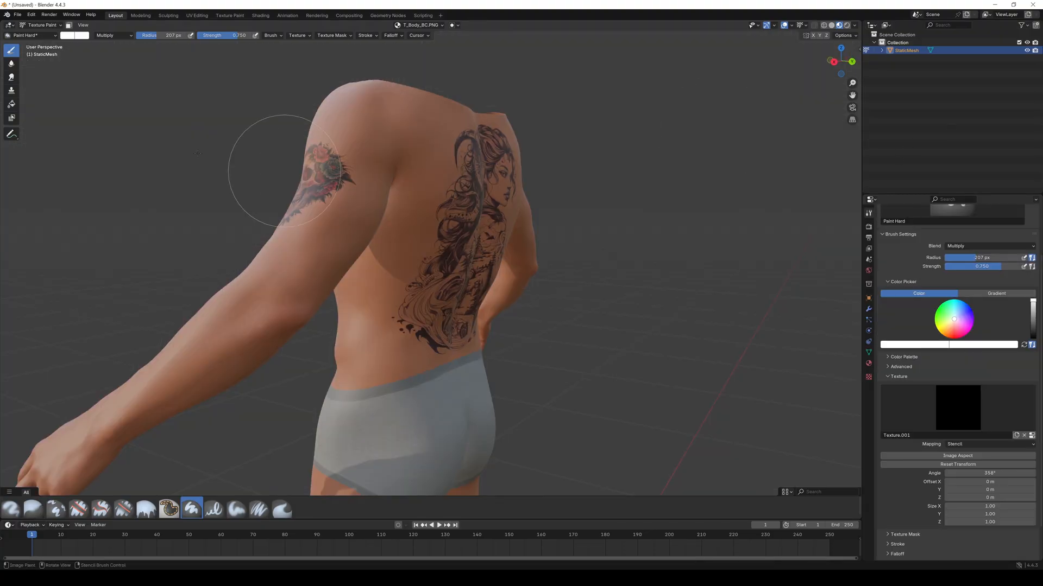
- Switch the area to the Image Editor and Save As the painted body texture
left_click(10, 24)
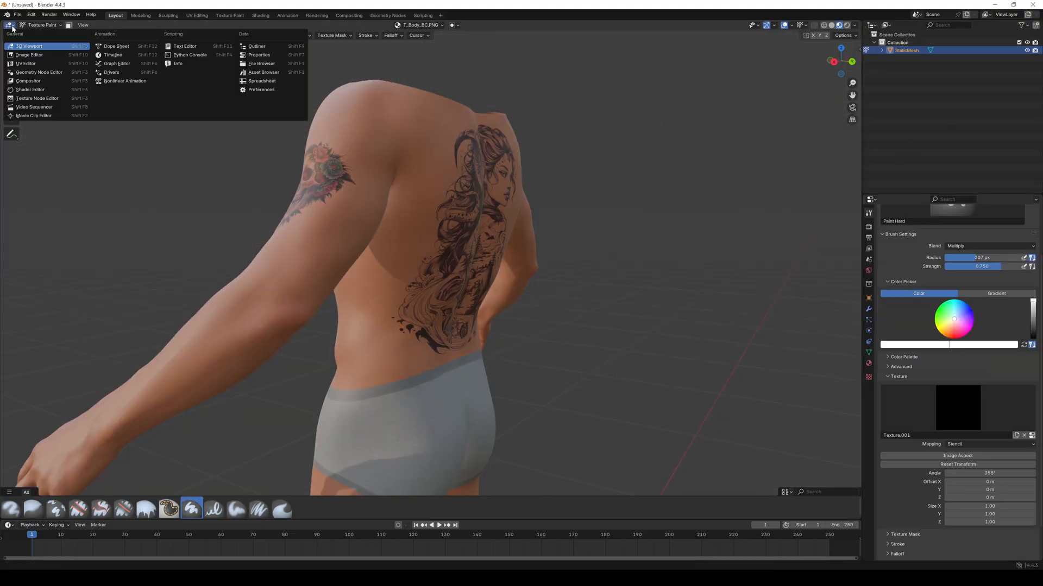
left_click(29, 54)
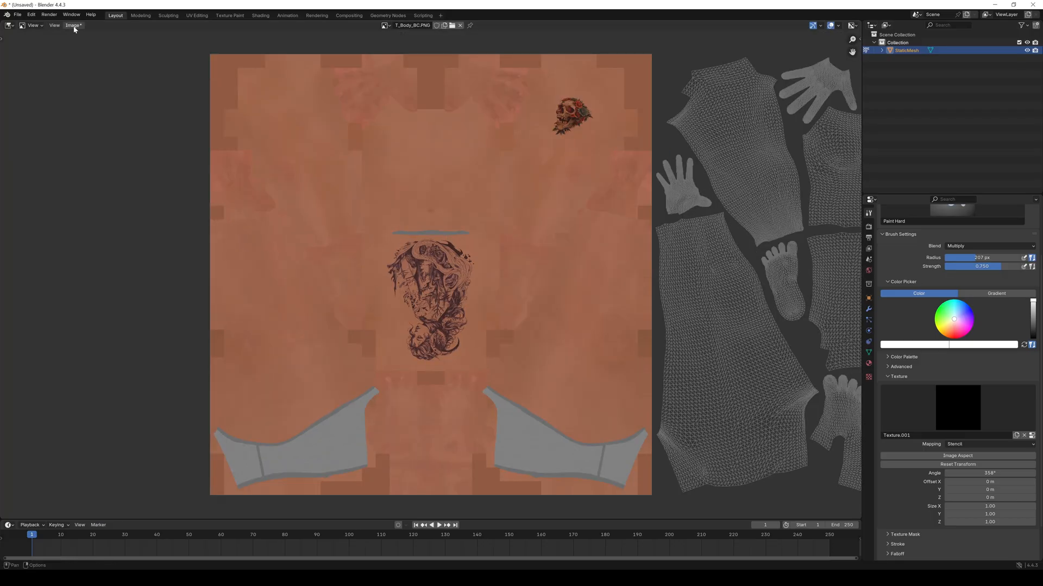
left_click(73, 25)
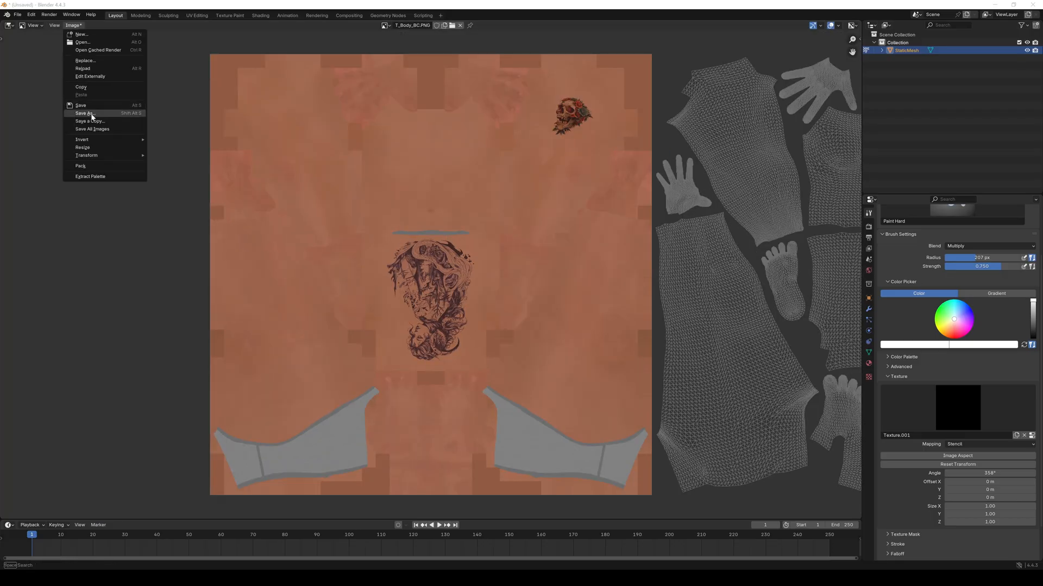
left_click(85, 113)
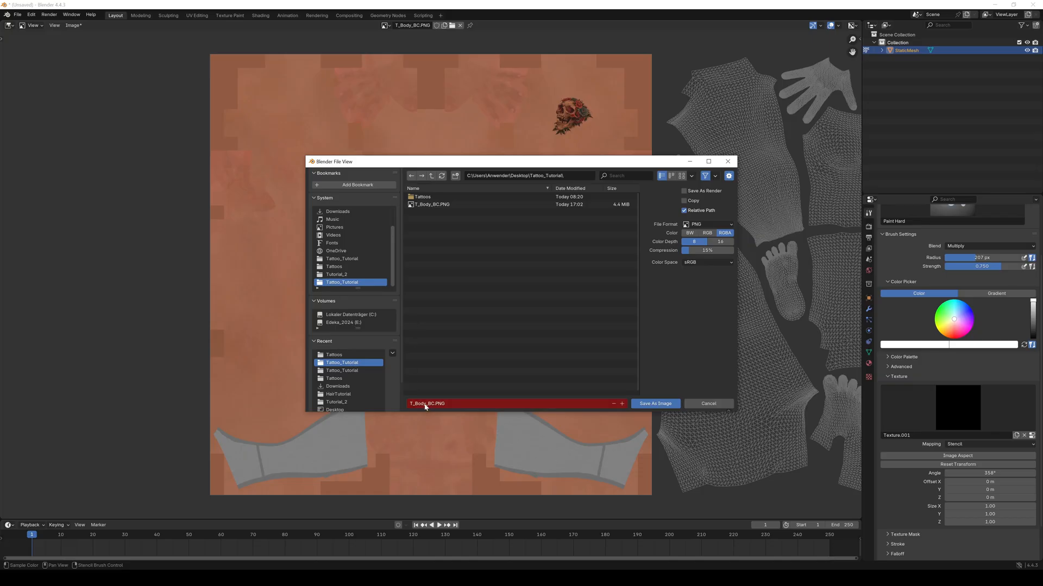
left_click(654, 403)
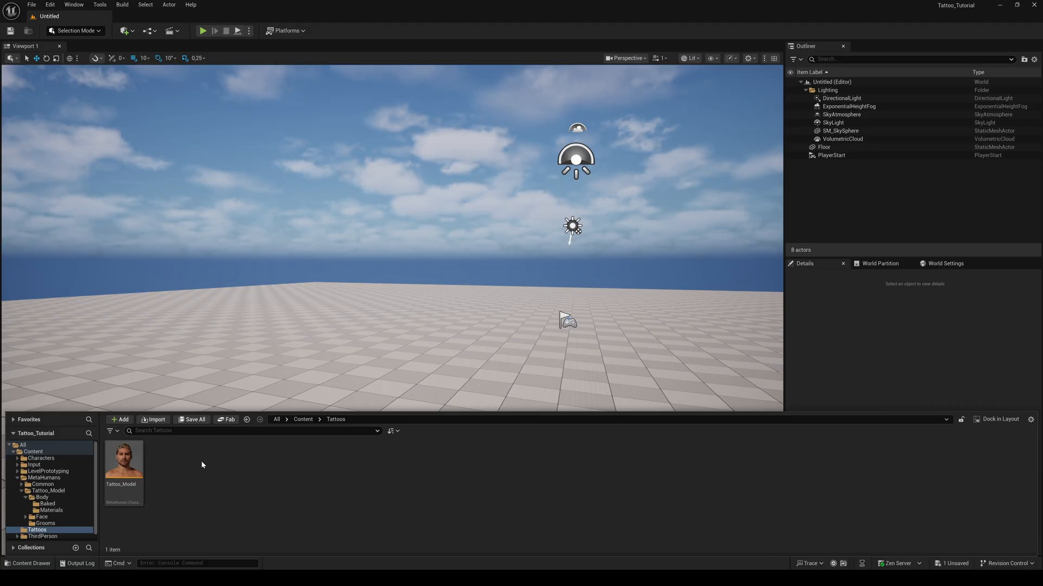
- Import BodyTattoo.PNG into the Tattoos folder, then open the Tattoo_Model character
left_click(153, 419)
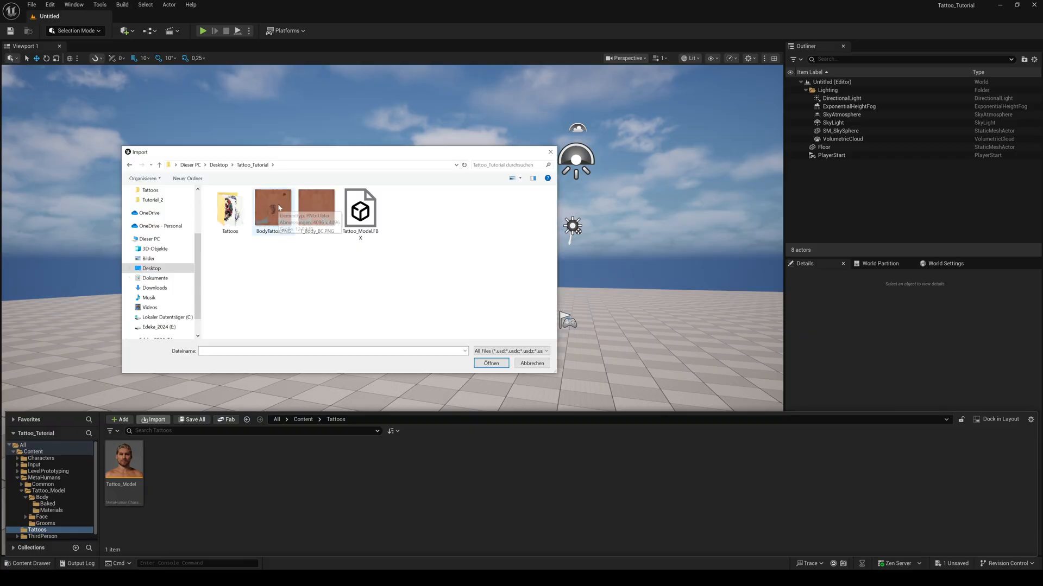
left_click(491, 363)
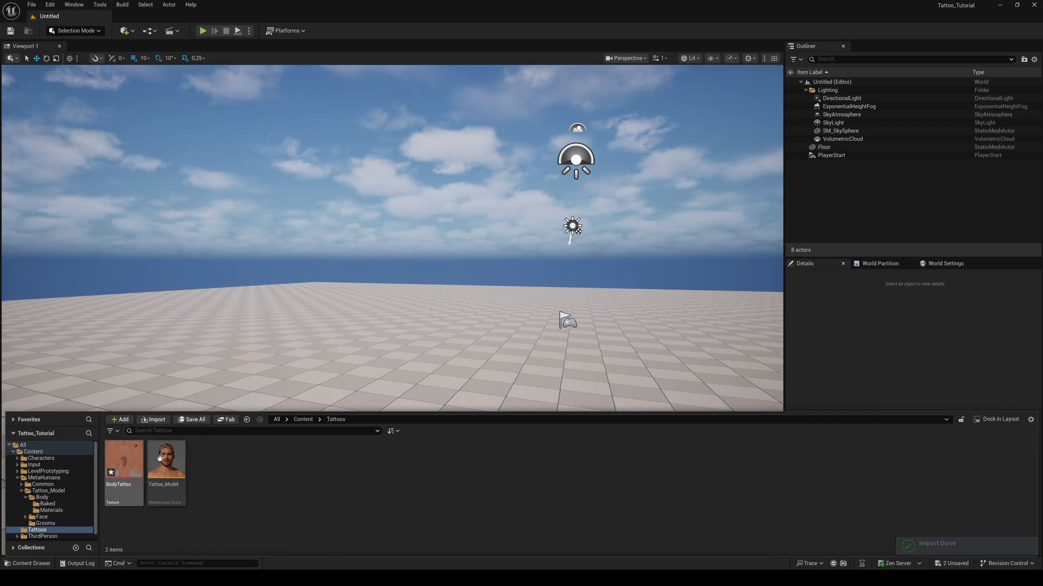
double_click(164, 459)
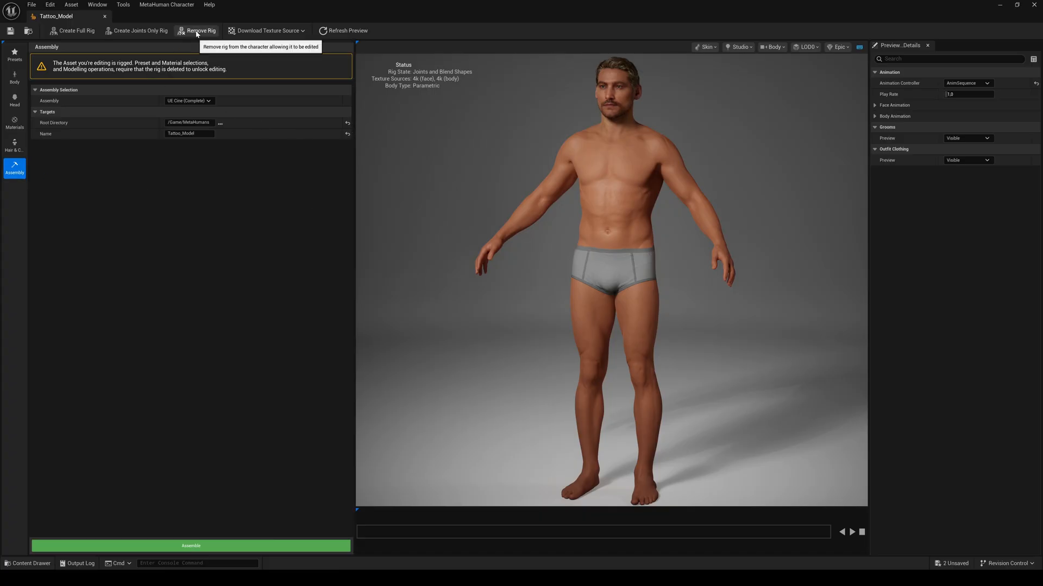
mouse_move(245, 243)
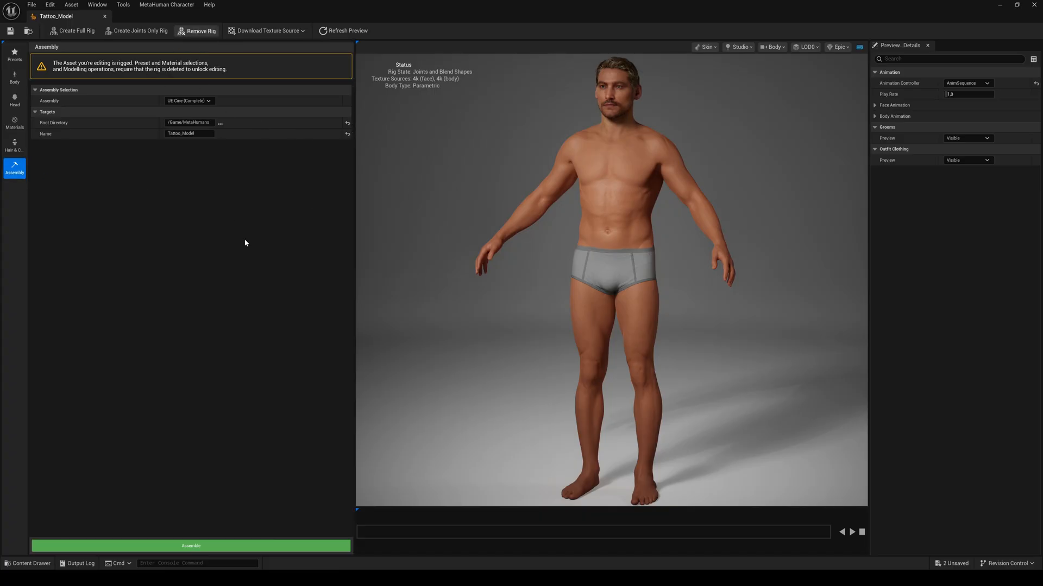
- Remove the rig, enable texture overrides, and set Body Base Color to BodyTattoo
left_click(14, 124)
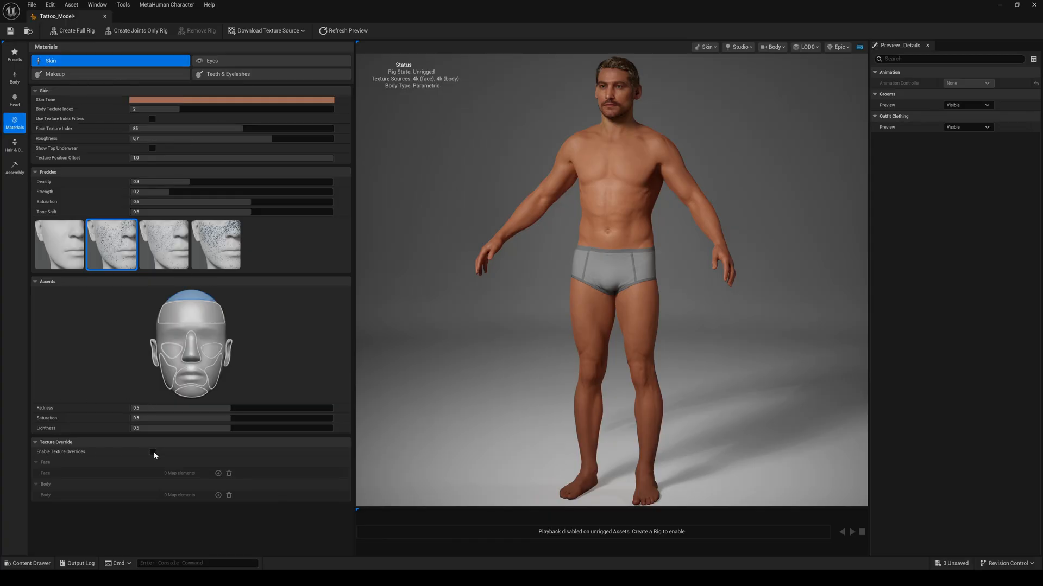
left_click(152, 451)
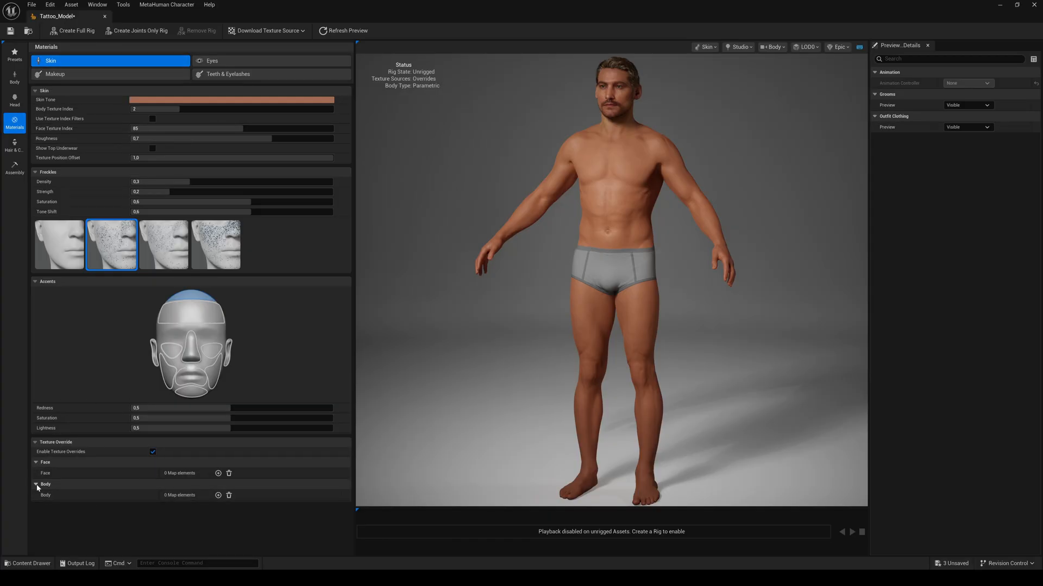
left_click(218, 495)
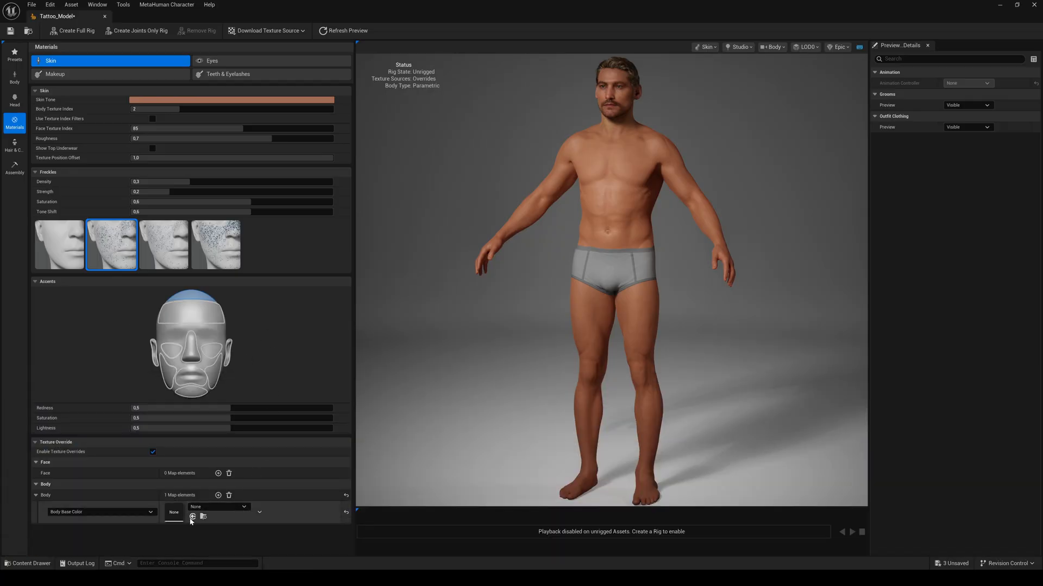
left_click(216, 507)
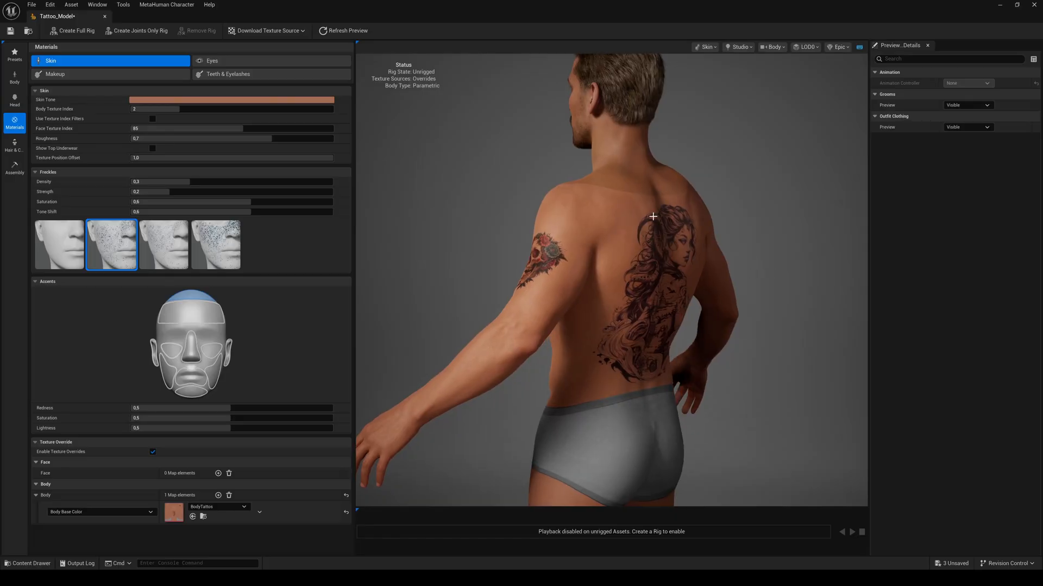
mouse_move(504, 165)
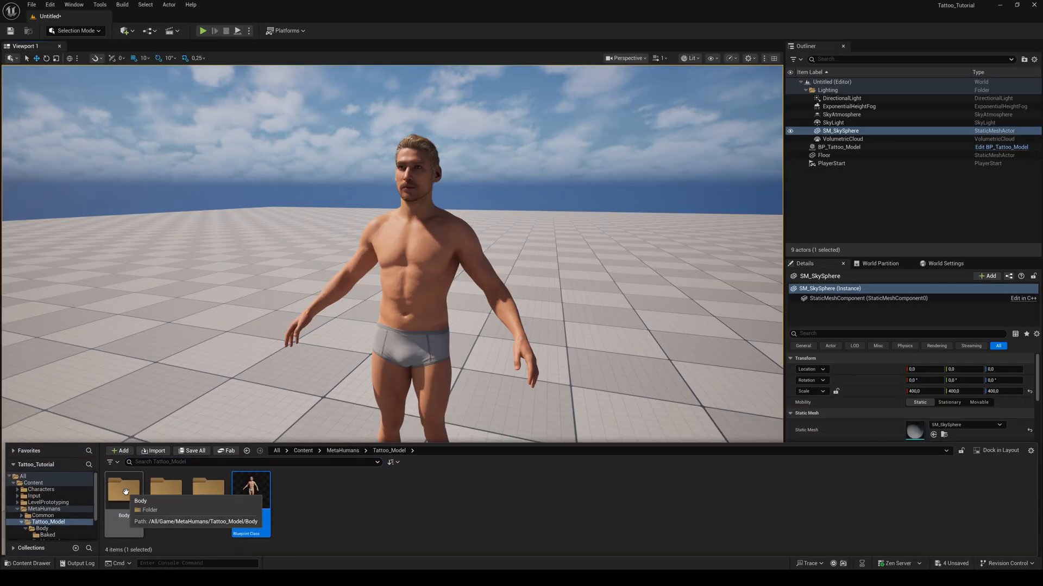
- Open MI_Body_Baked from the Body folder's SKM_Tattoo_Model_BodyMesh and expand 010 - Baked Inputs
double_click(123, 489)
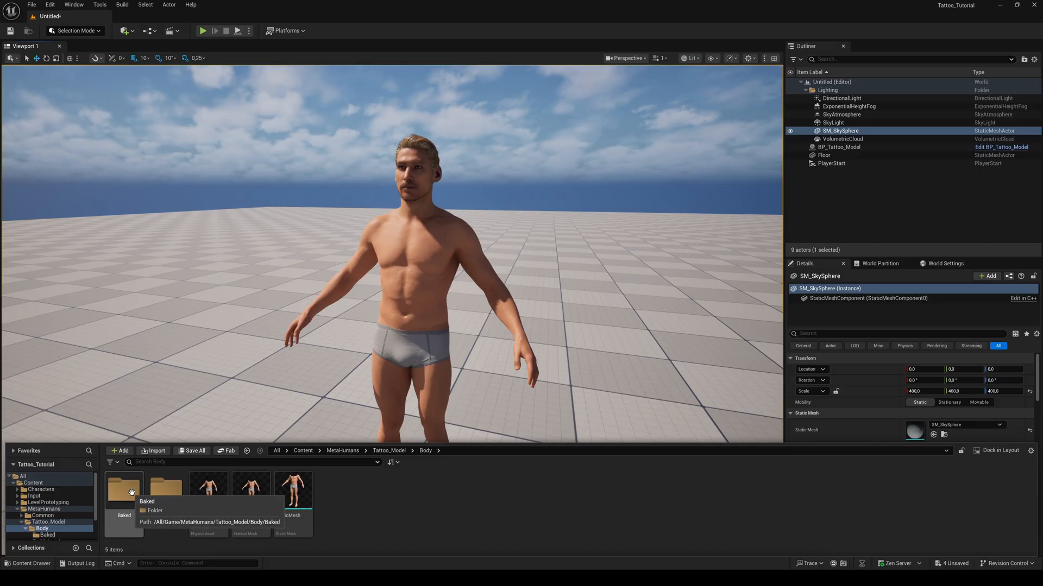
mouse_move(248, 491)
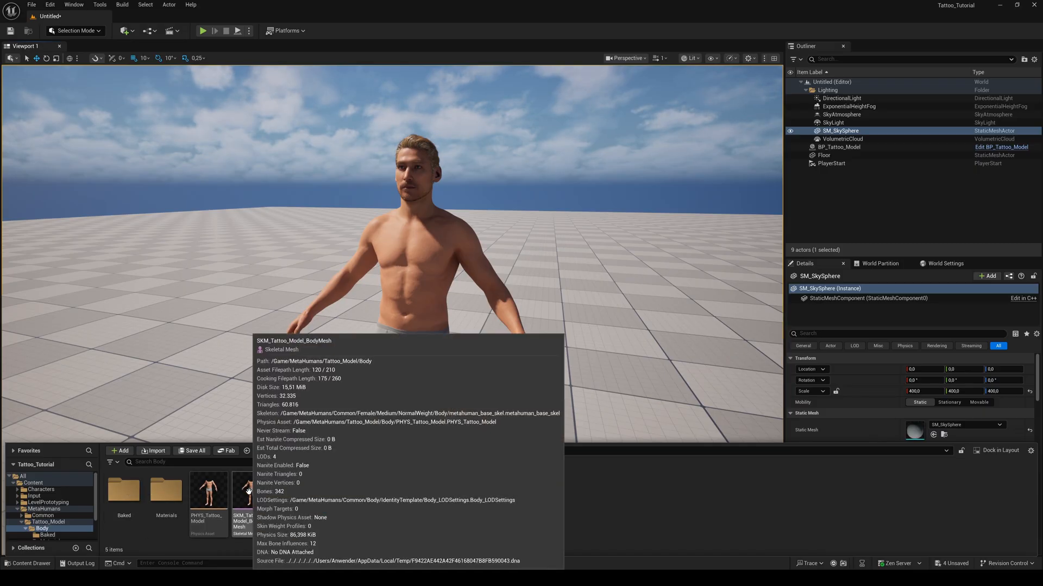
double_click(243, 490)
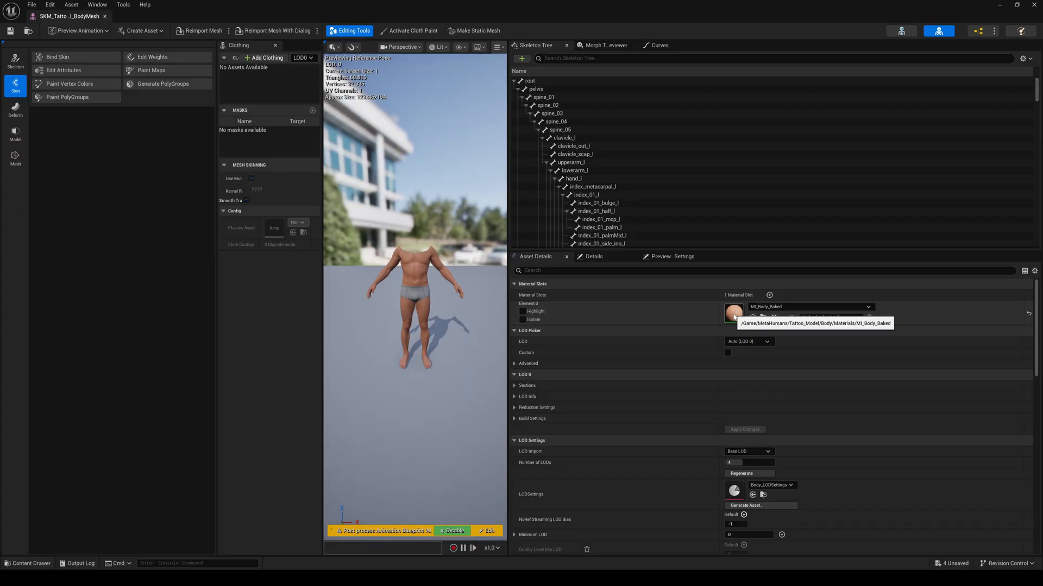
double_click(735, 314)
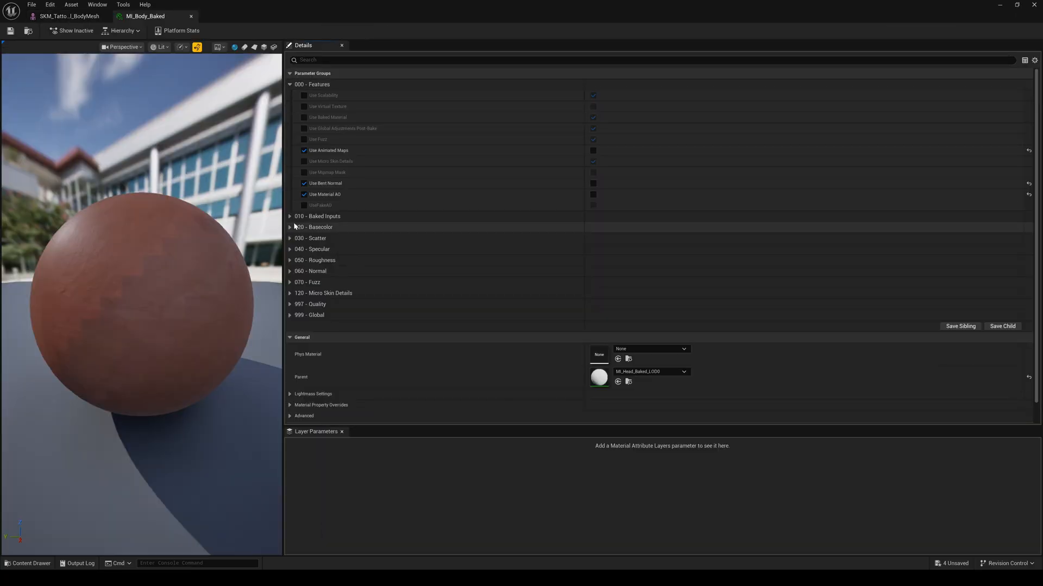
left_click(290, 216)
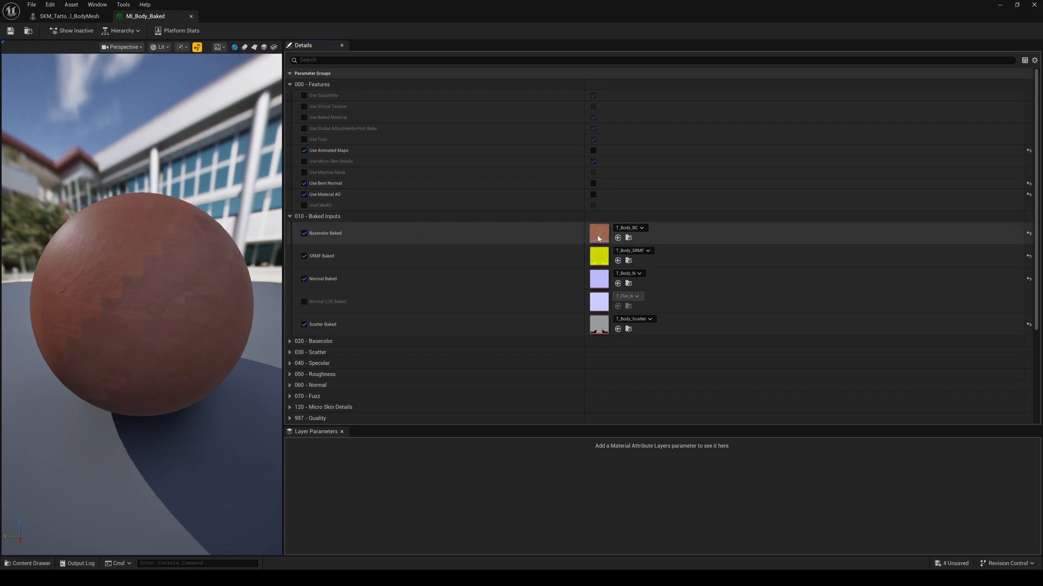
left_click(29, 563)
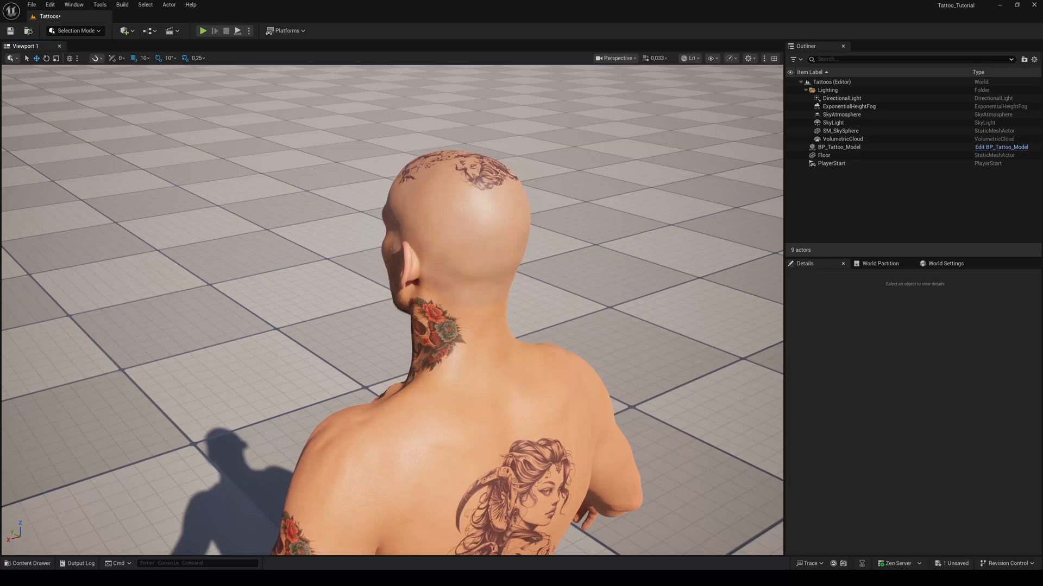
mouse_move(88, 98)
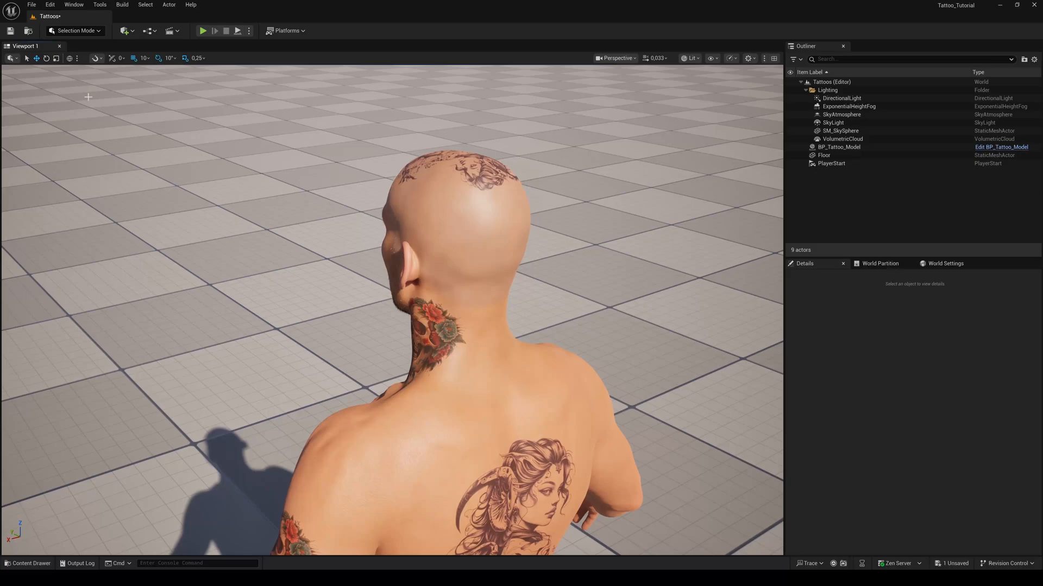
mouse_move(157, 471)
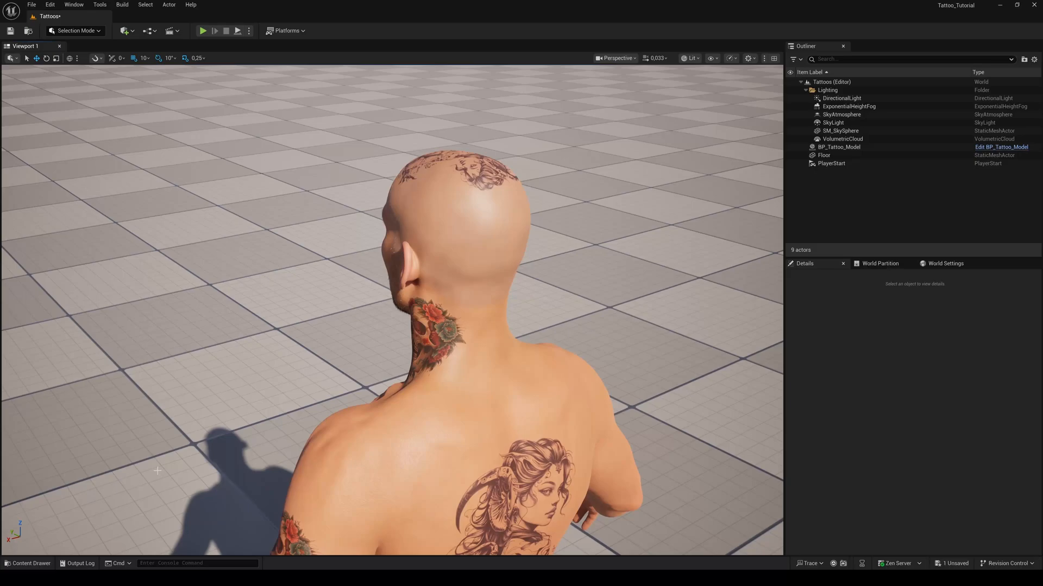